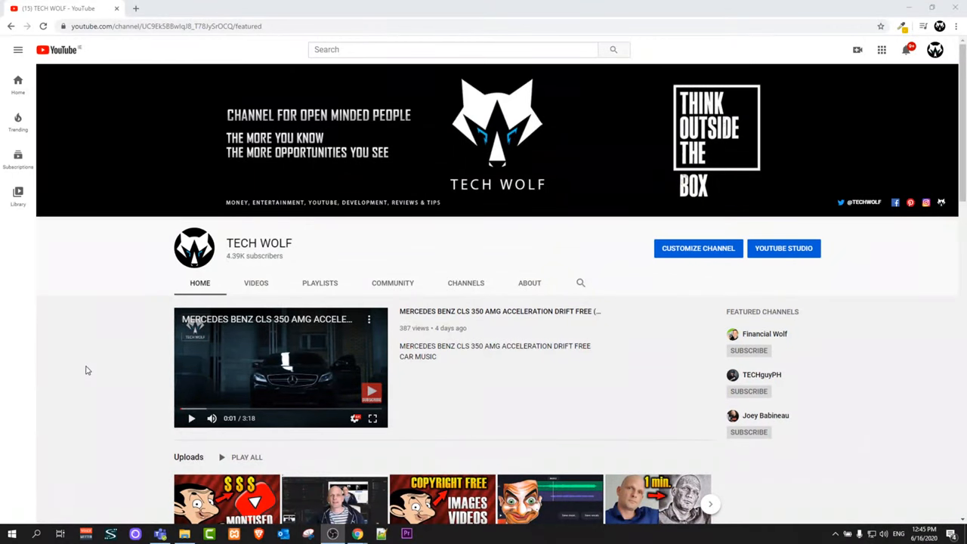
mouse_move(127, 367)
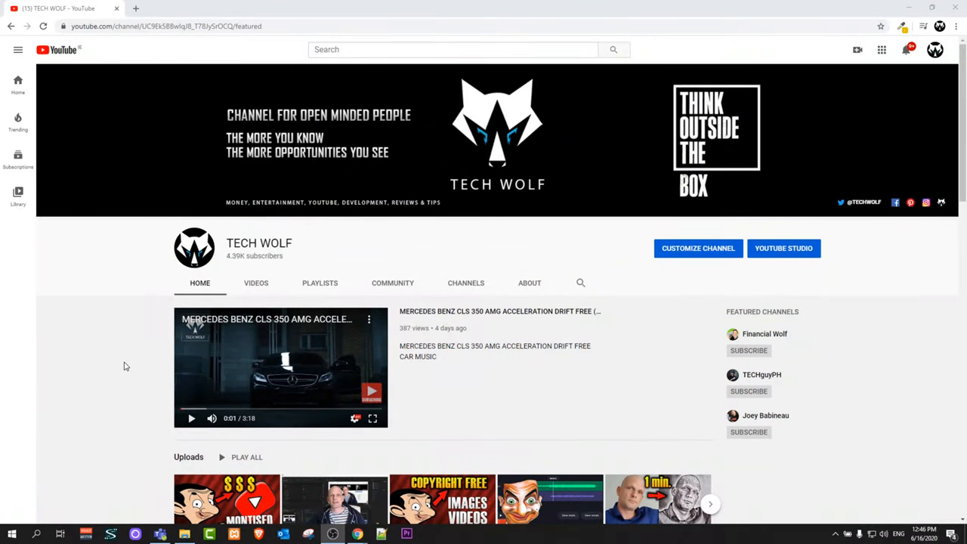
Scroll down and back up the TECH WOLF channel page before starting a new tab
scroll(down, 3)
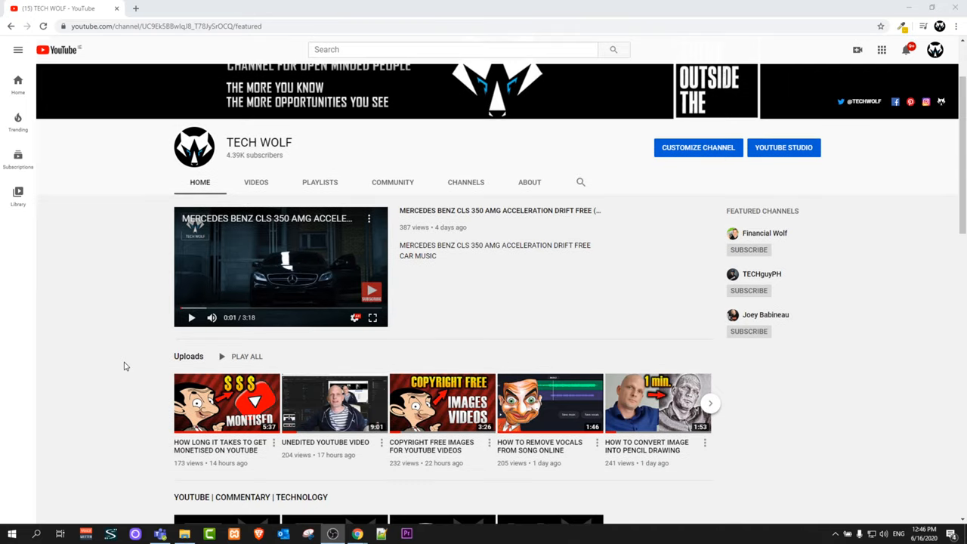
scroll(up, 3)
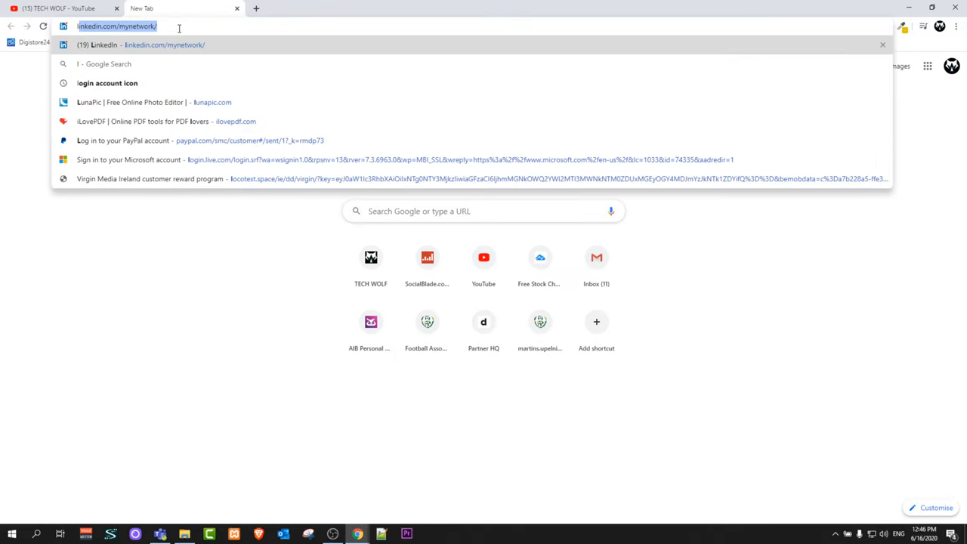
Search Google for 'loom' and go to the 'Loom: Video Messaging for Work' homepage
text(loom)
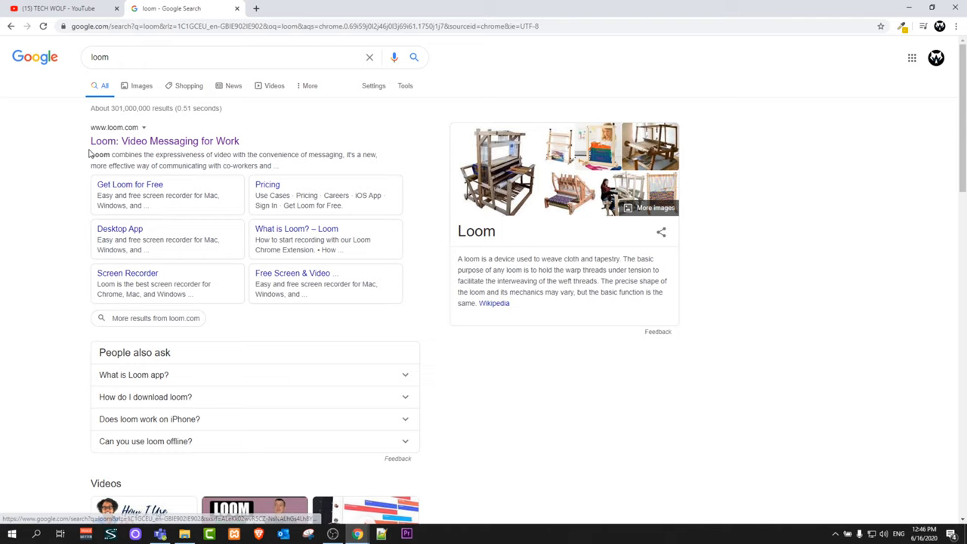
click(163, 140)
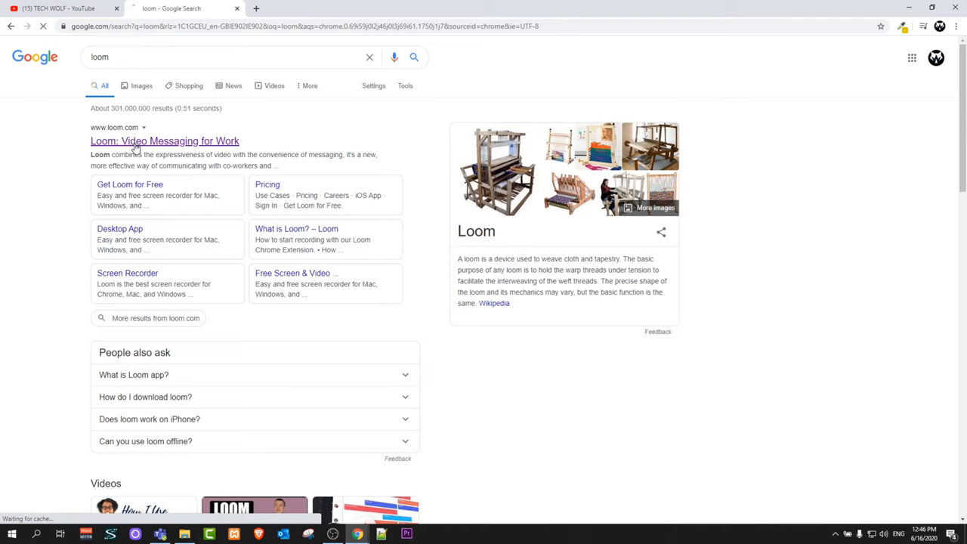
click(163, 141)
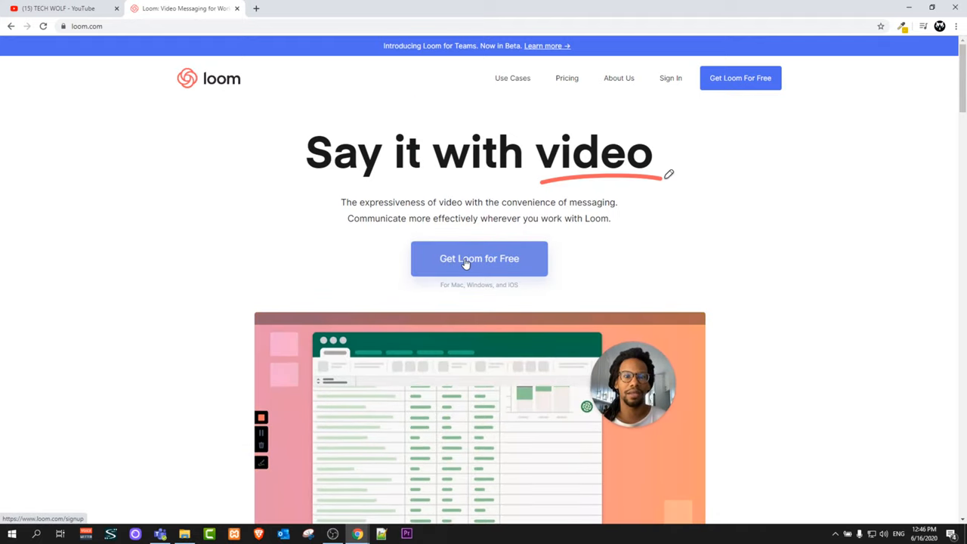
Sign up for a free Loom account with the existing Google login, landing in My Videos
click(479, 258)
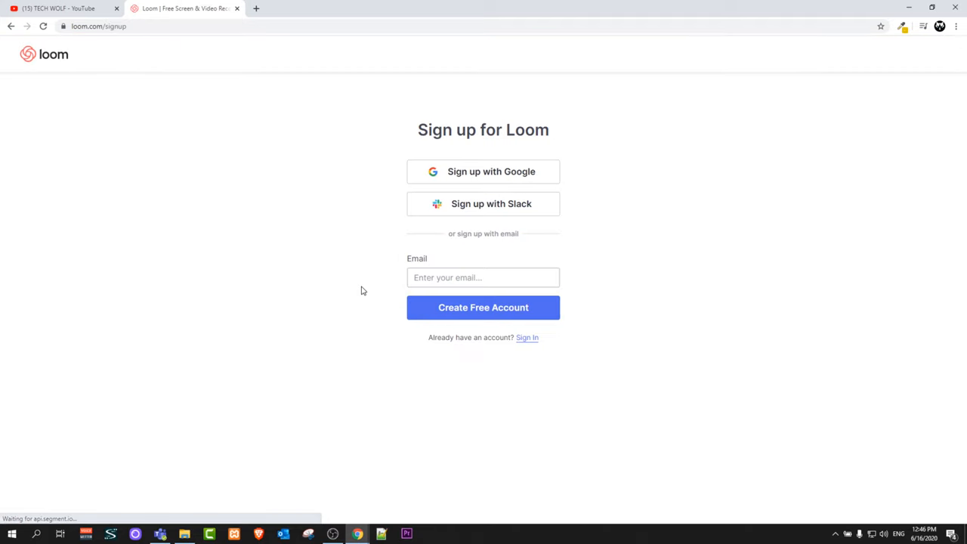
mouse_move(448, 181)
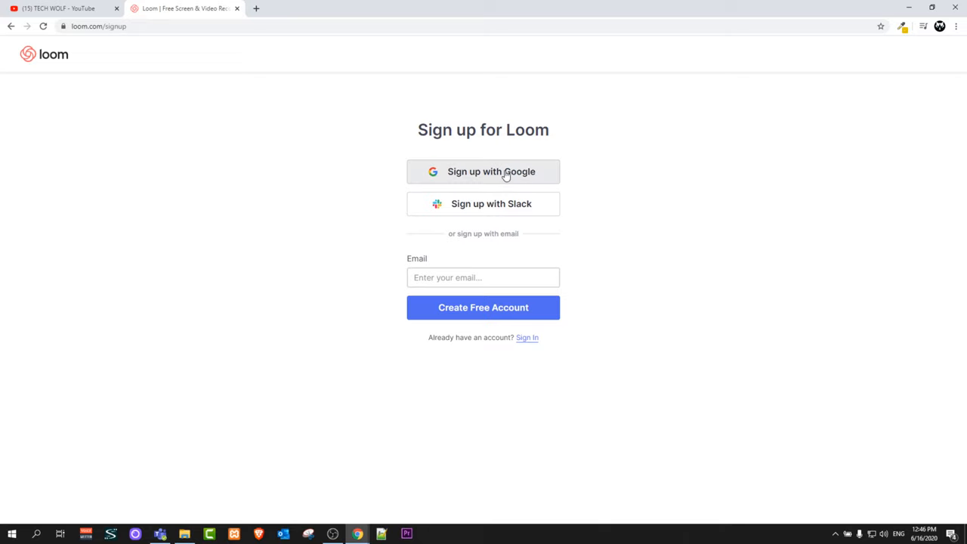
click(483, 172)
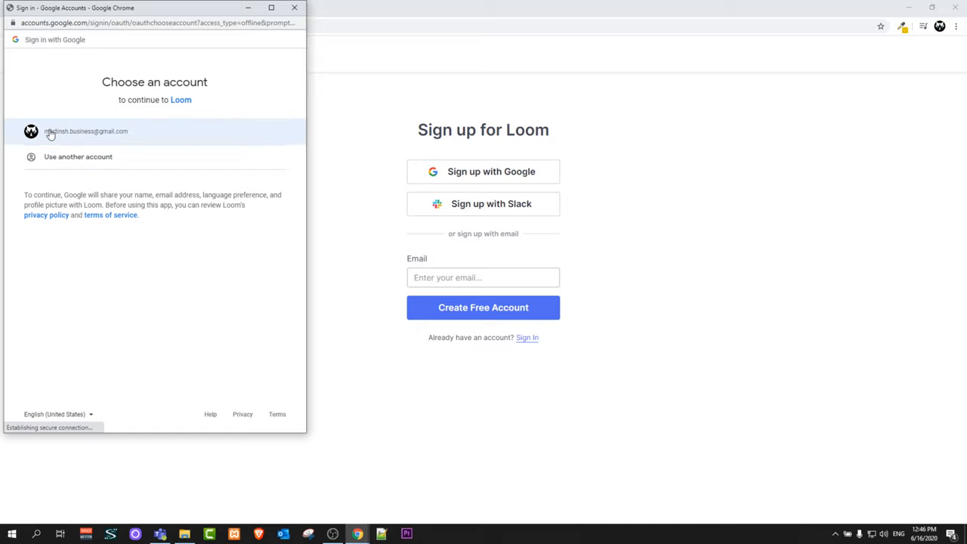
click(83, 130)
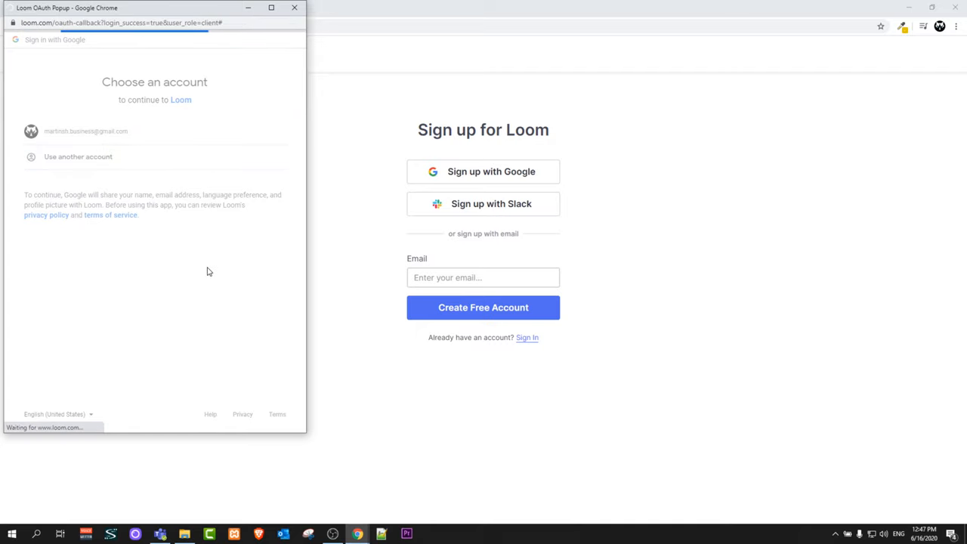
click(75, 130)
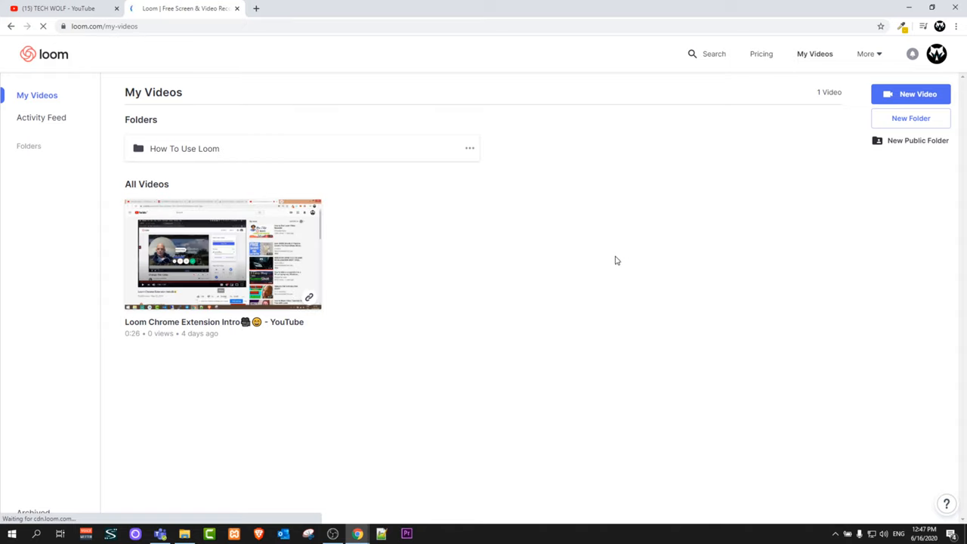
mouse_move(511, 82)
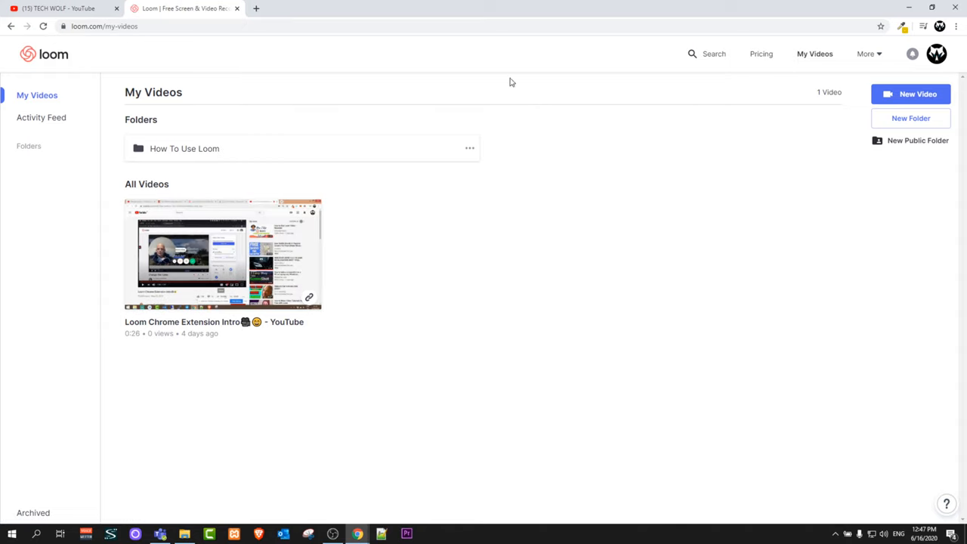
mouse_move(239, 154)
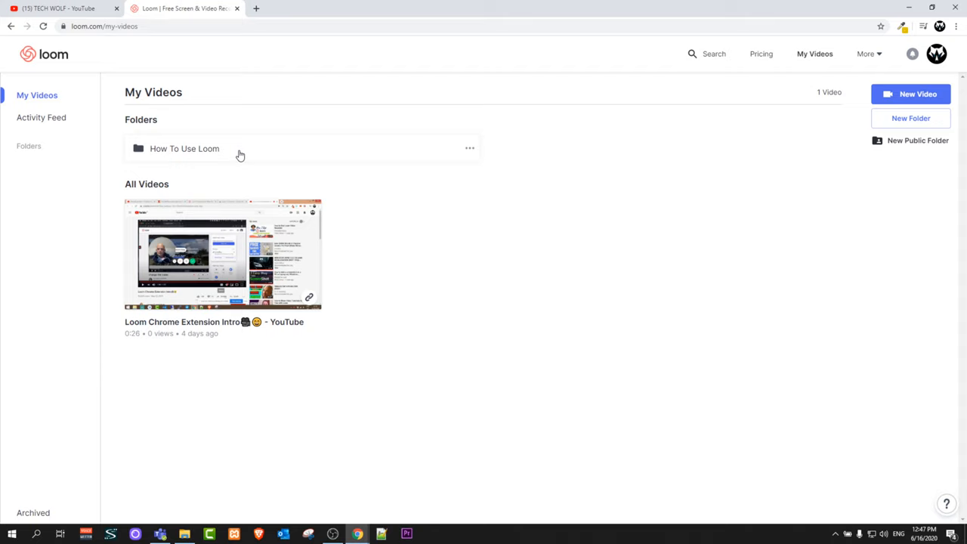
mouse_move(43, 172)
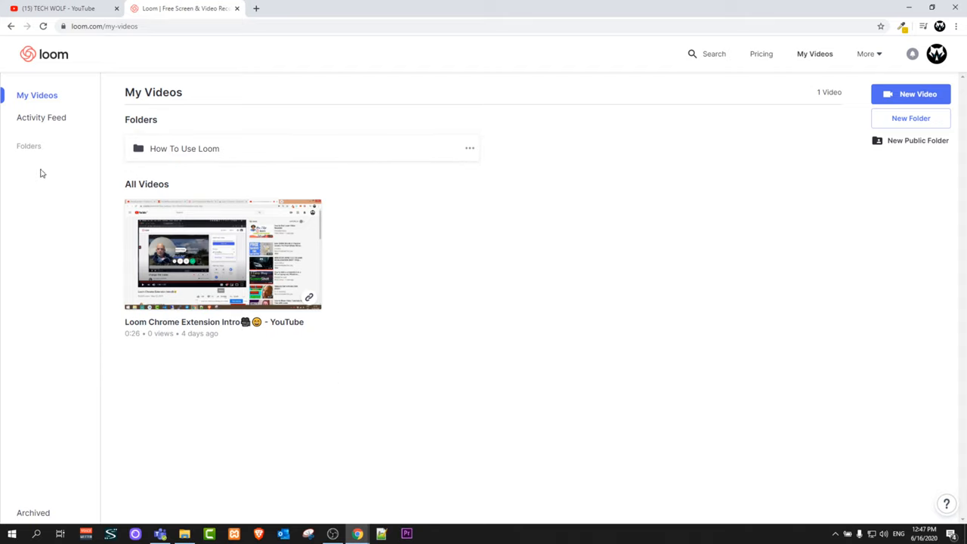
mouse_move(134, 169)
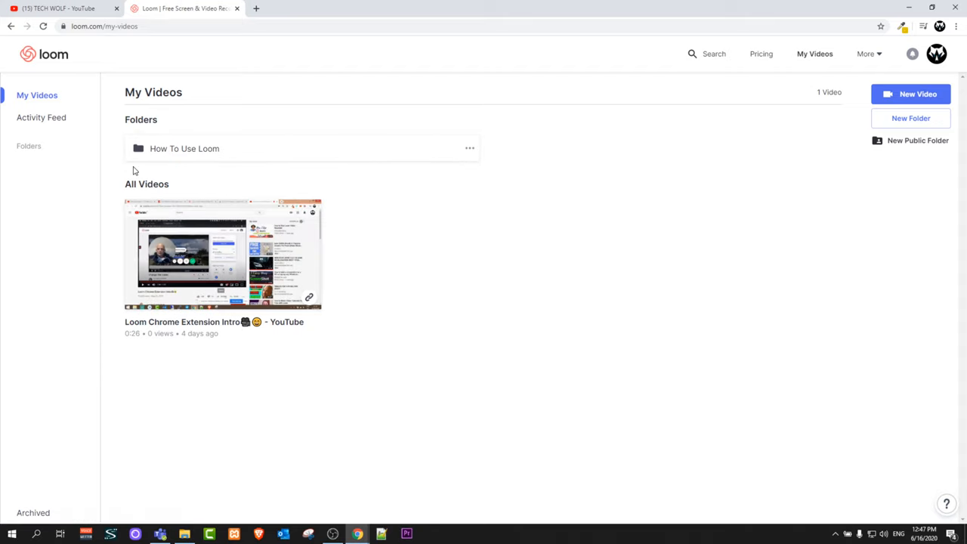
mouse_move(393, 46)
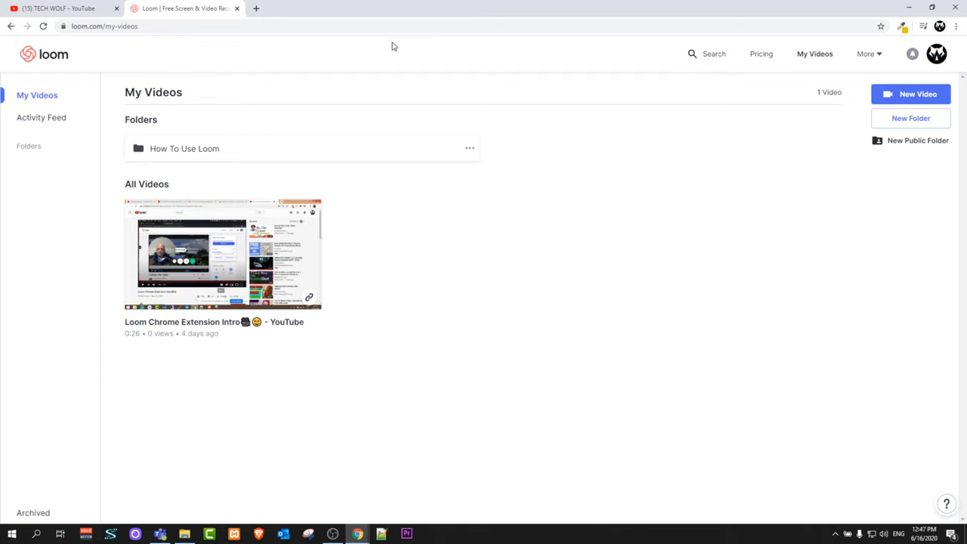
Start a new blank browser tab beside the Loom My Videos library
click(277, 9)
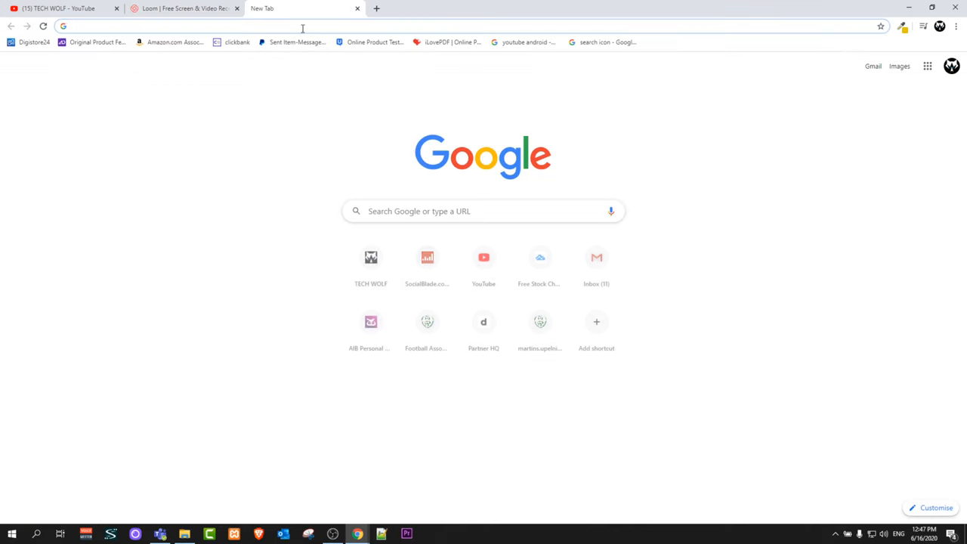
Search Google for 'google extensions' and go to the Chrome Web Store extensions page
click(302, 25)
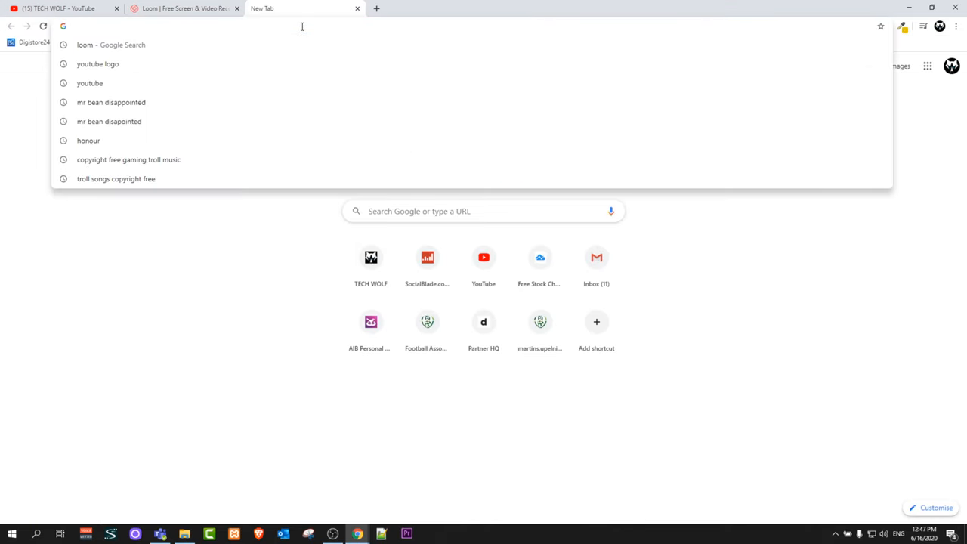
text(google extensions)
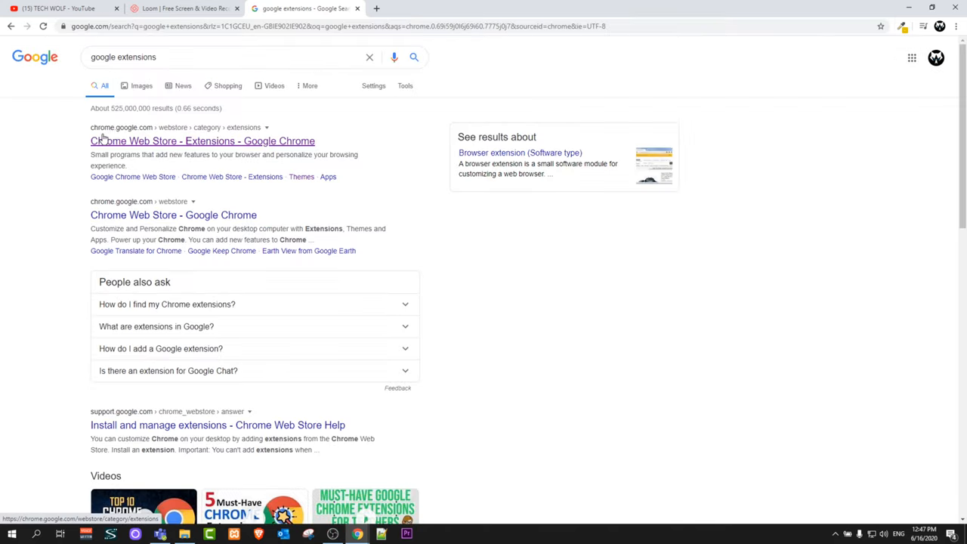
click(194, 142)
text(loom)
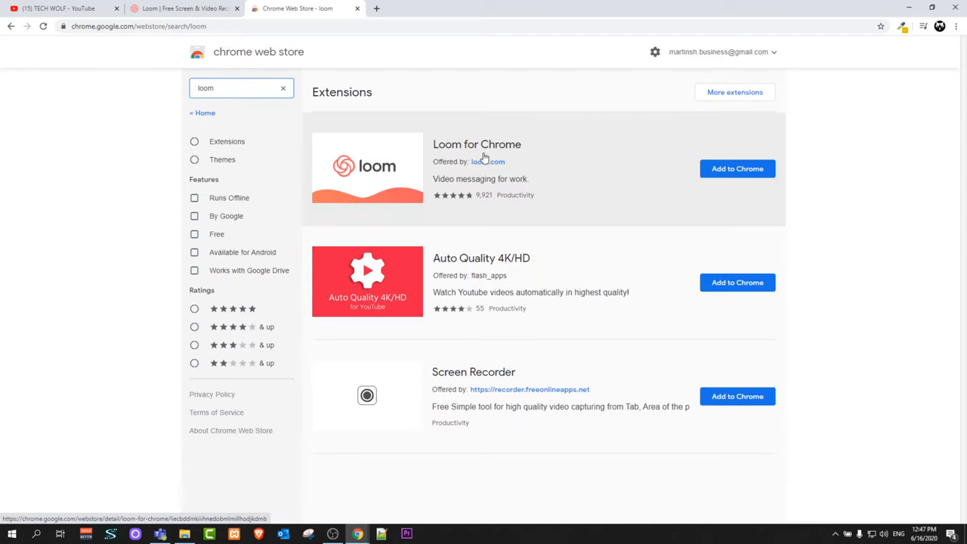
mouse_move(719, 172)
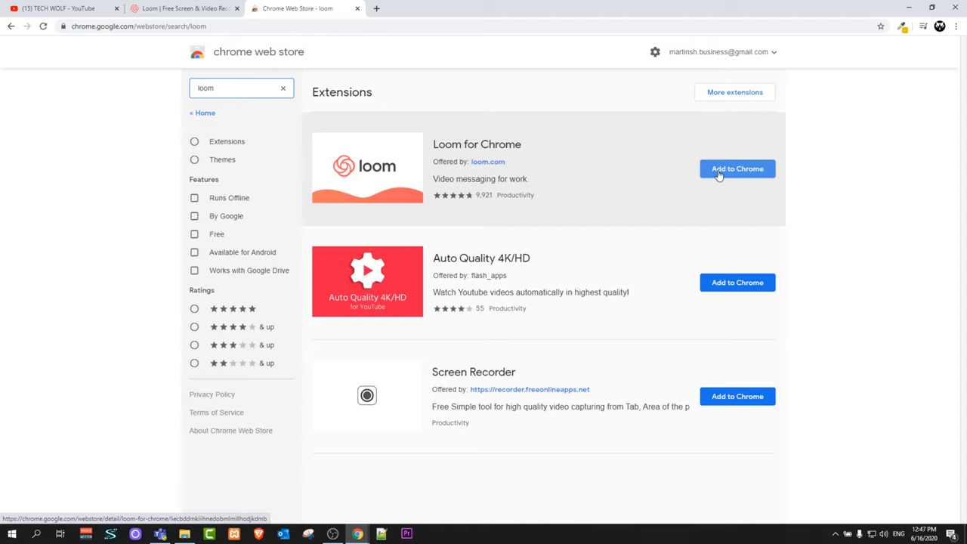
Add the Loom for Chrome extension and confirm its installation in the browser
click(737, 170)
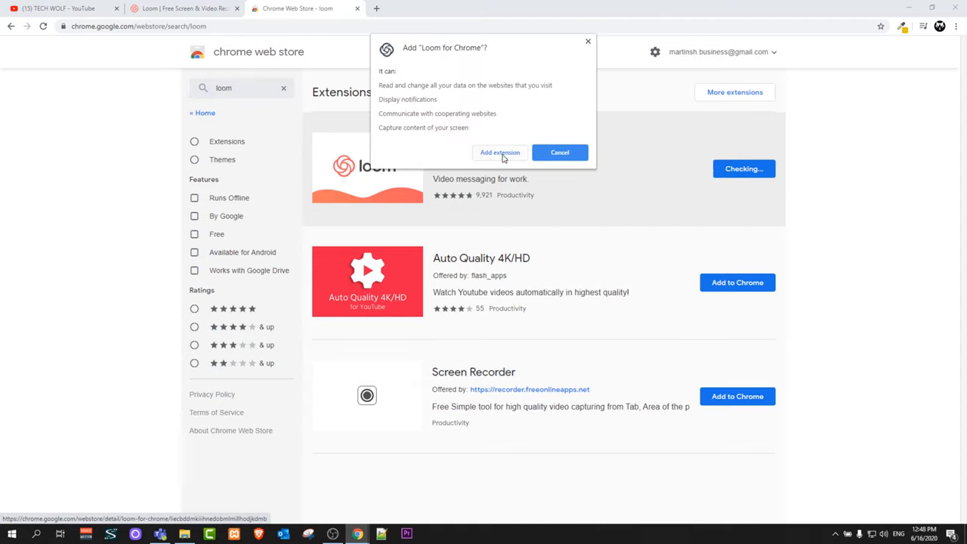
click(500, 151)
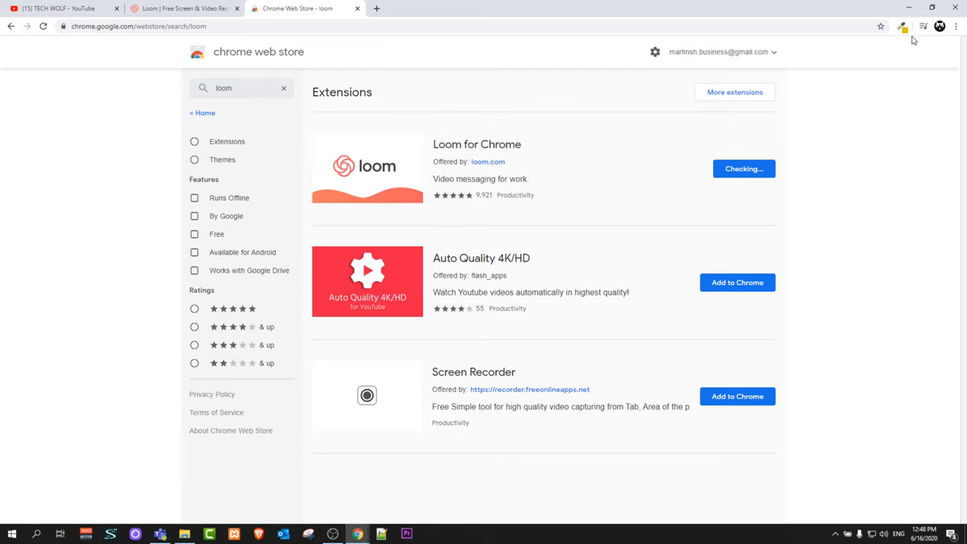
mouse_move(905, 42)
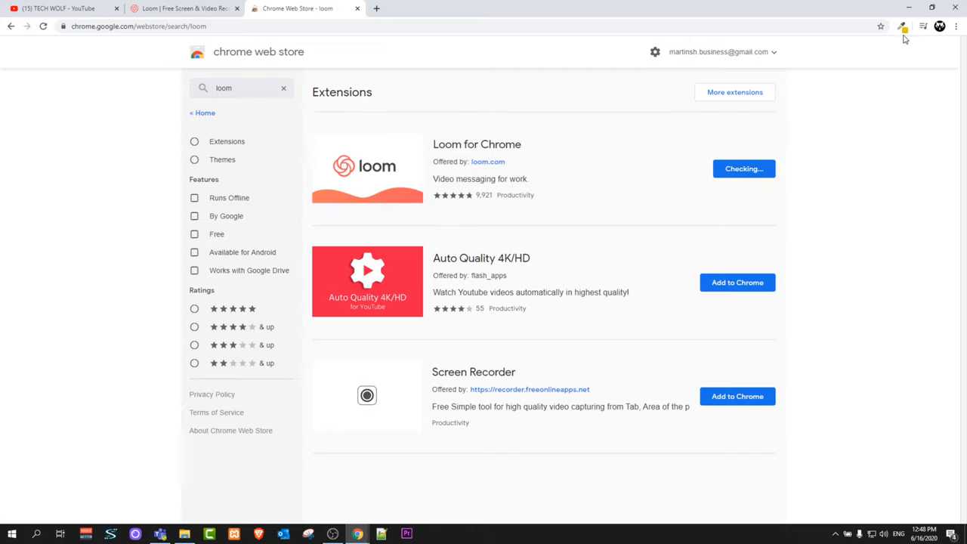
click(743, 169)
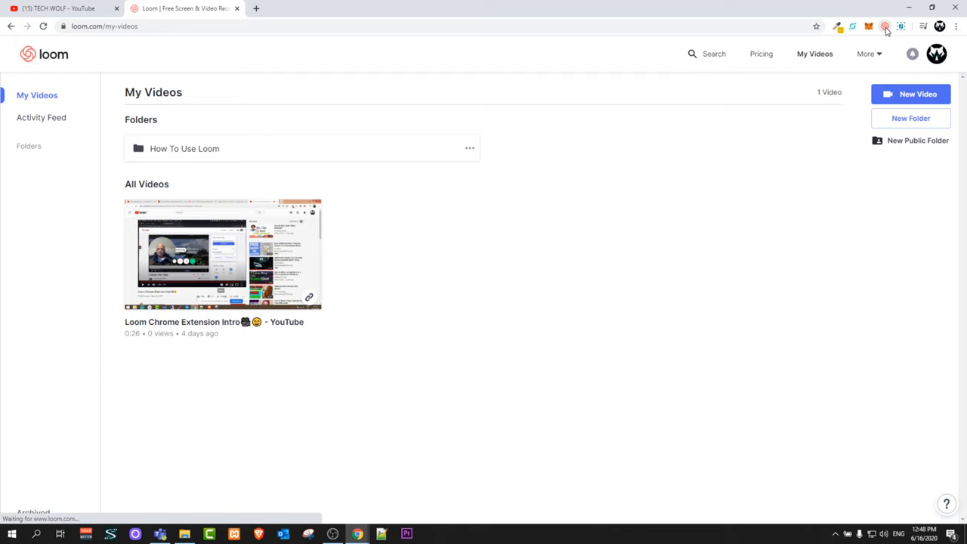
Launch the Loom recorder from its toolbar icon and allow microphone and camera access
click(882, 24)
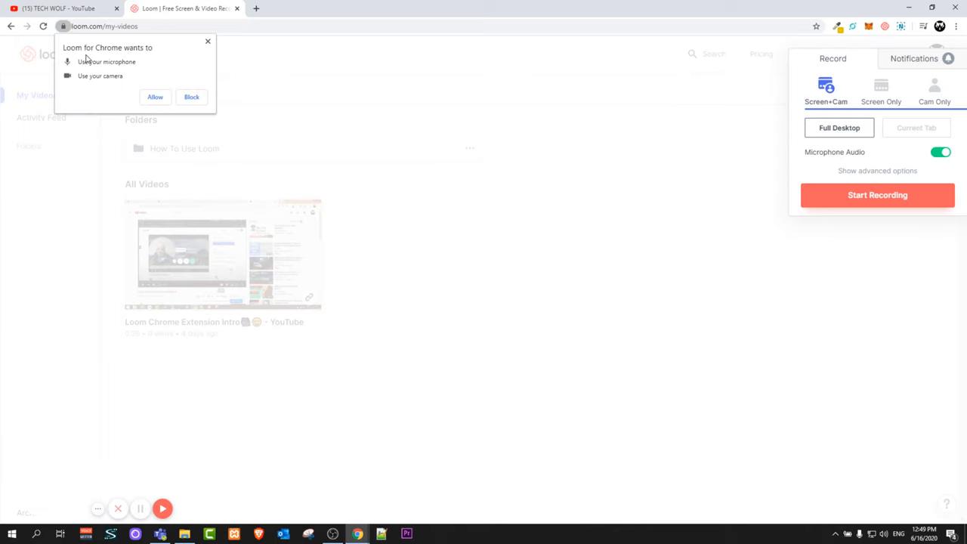
mouse_move(112, 86)
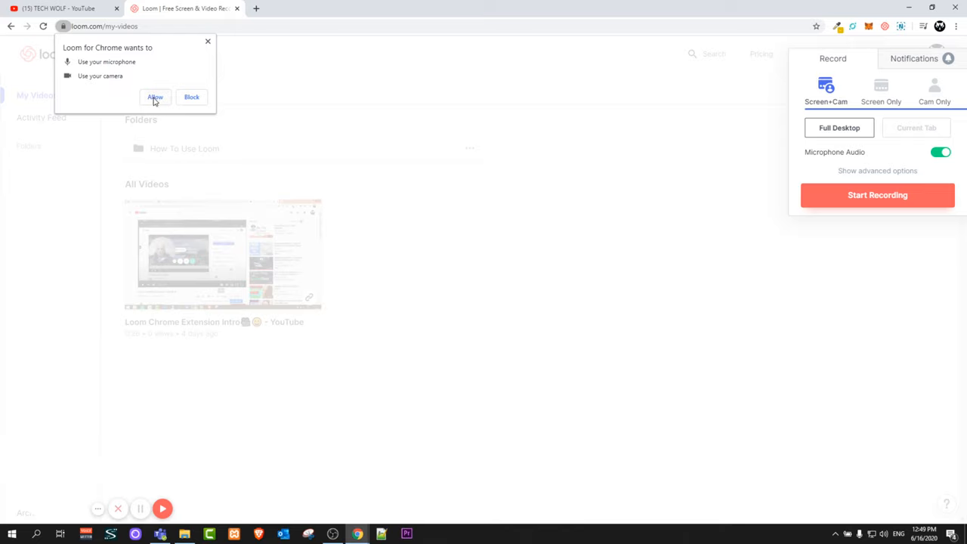
click(155, 96)
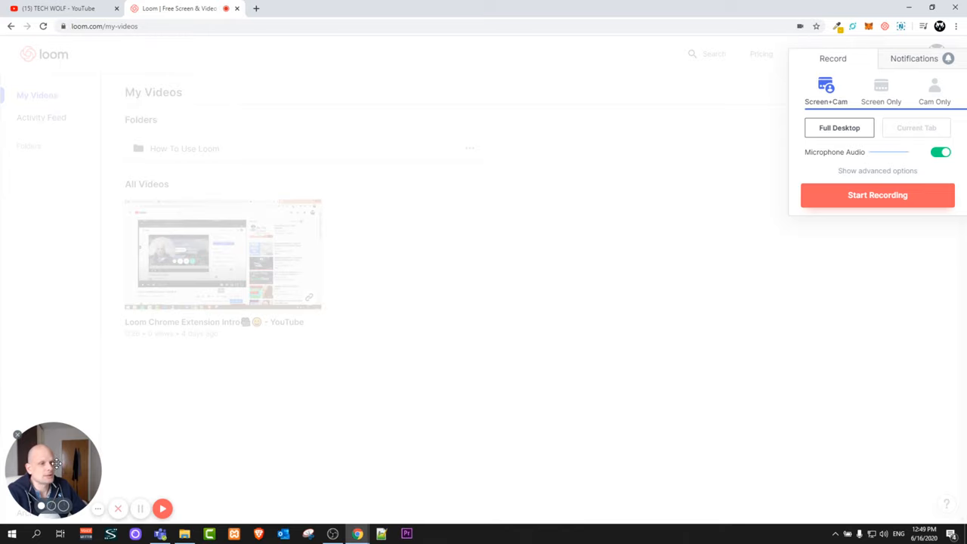
Drag the webcam bubble around the library page, leaving it near the Folders area at the top
drag(53, 468, 610, 278)
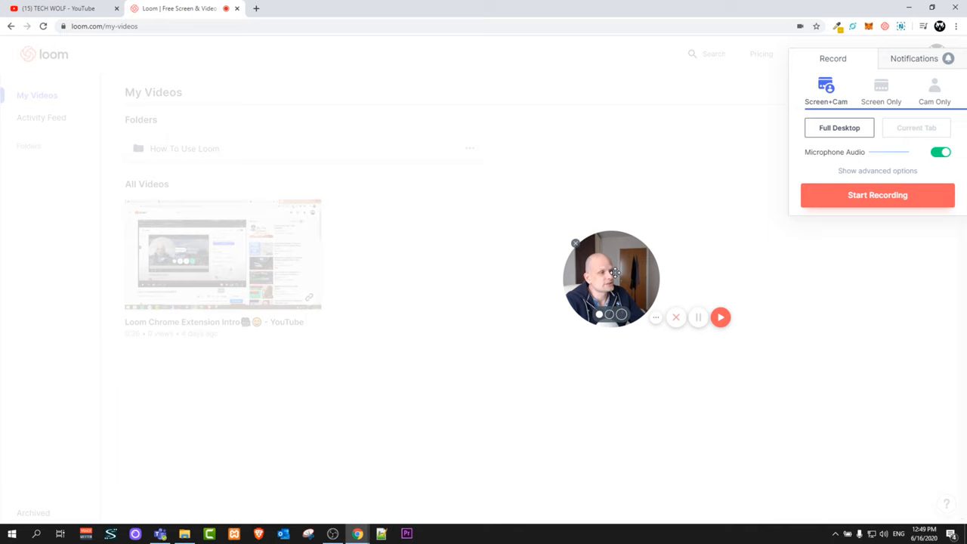
drag(610, 278, 199, 332)
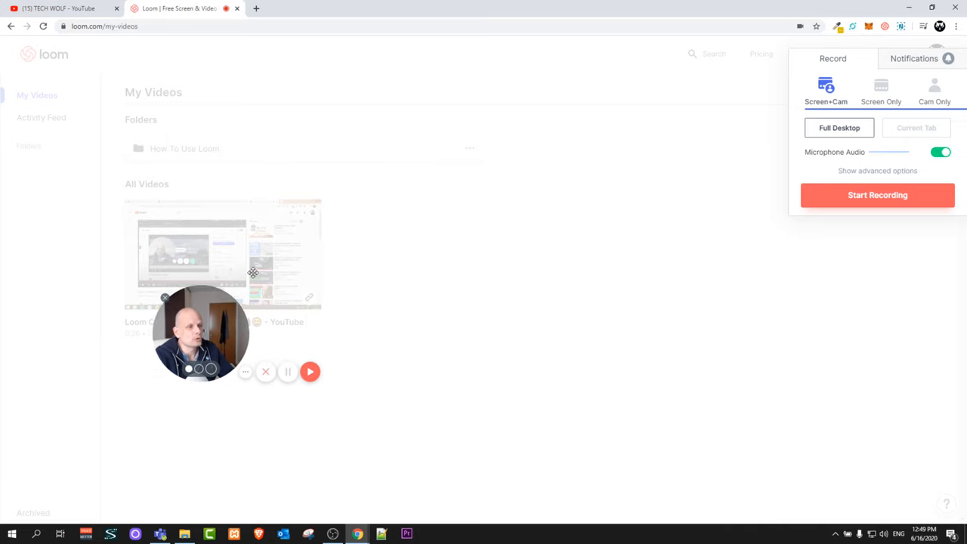
drag(200, 336, 265, 219)
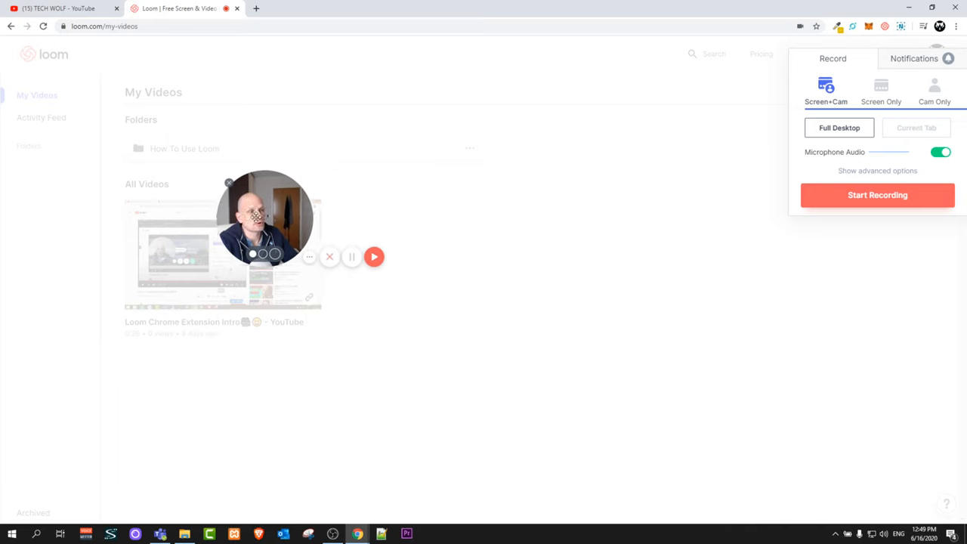
drag(264, 219, 112, 150)
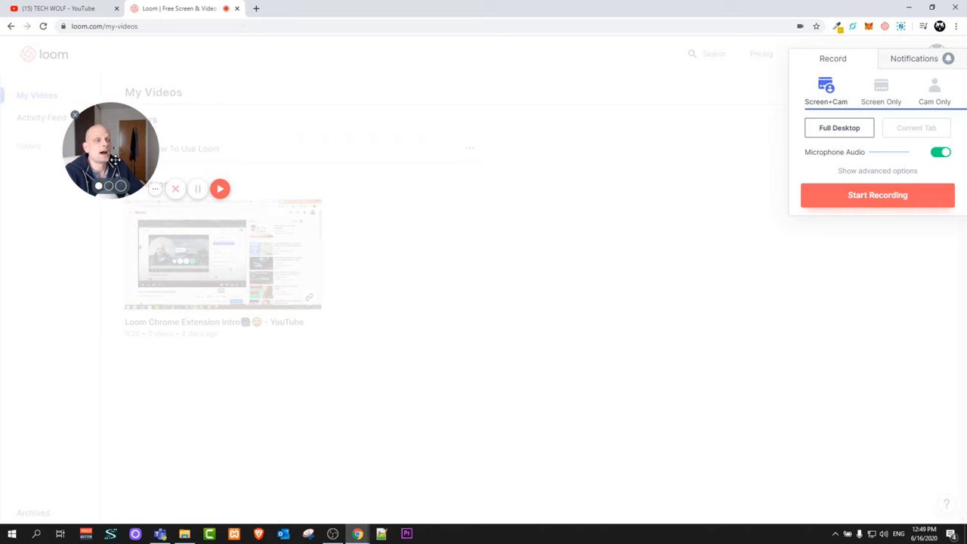
drag(112, 151, 447, 180)
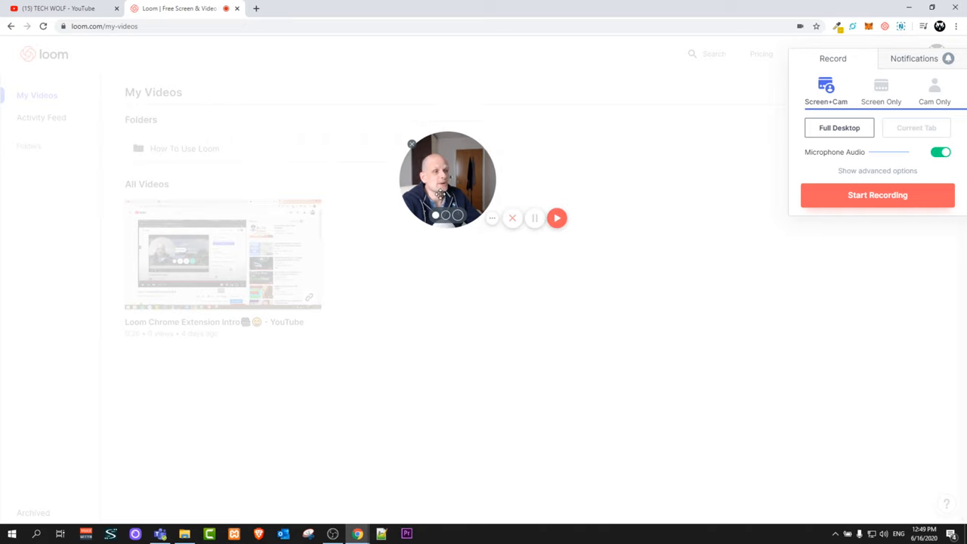
drag(447, 180, 287, 143)
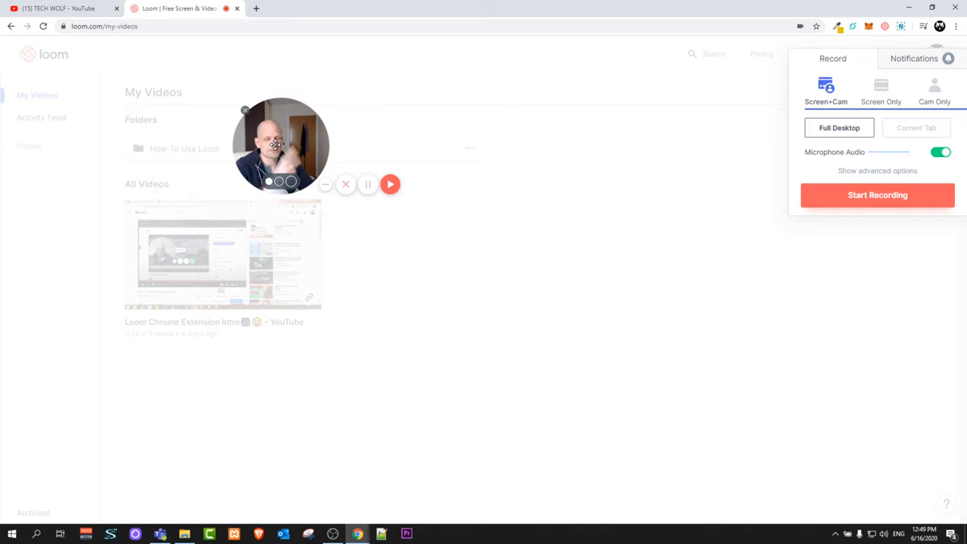
drag(281, 145, 356, 153)
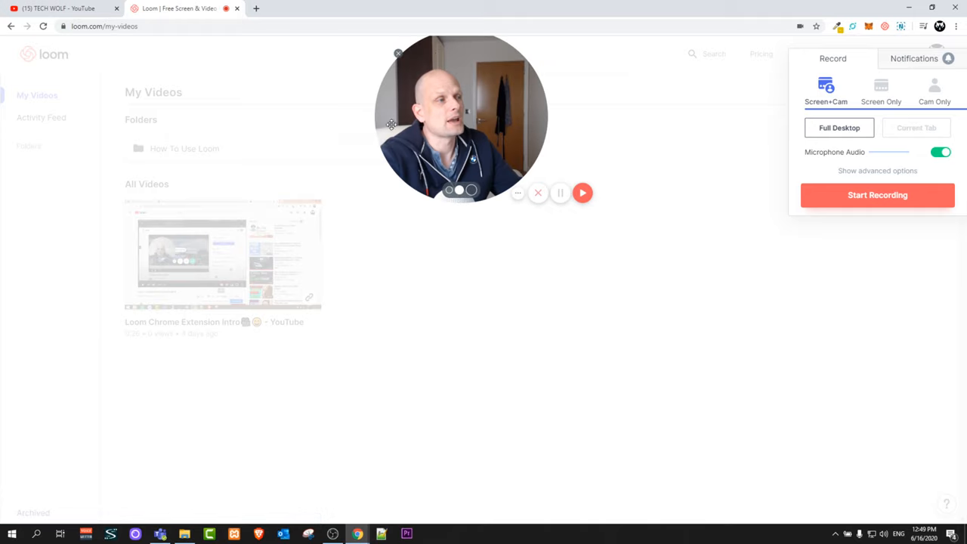
mouse_move(479, 117)
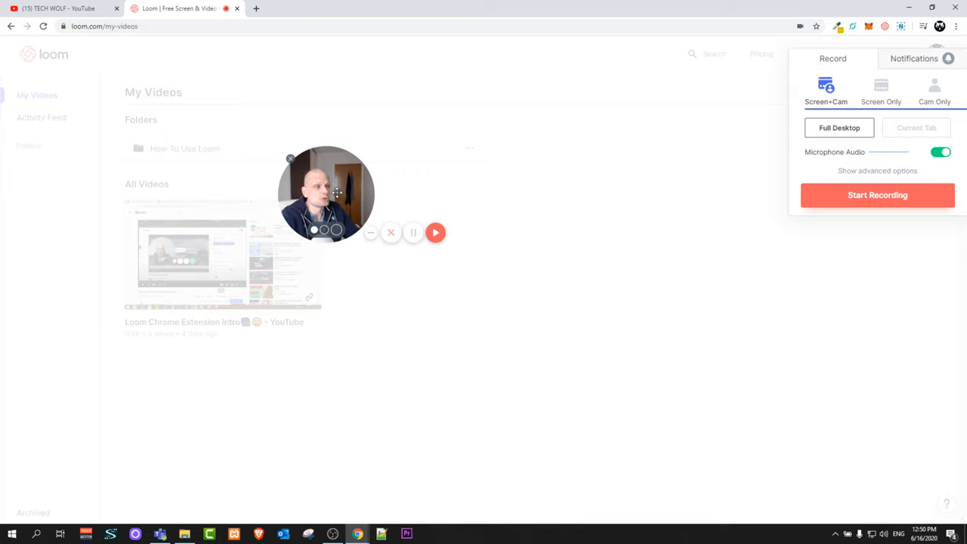
Drag the webcam bubble back toward the centre-right of the My Videos page
drag(326, 193, 550, 158)
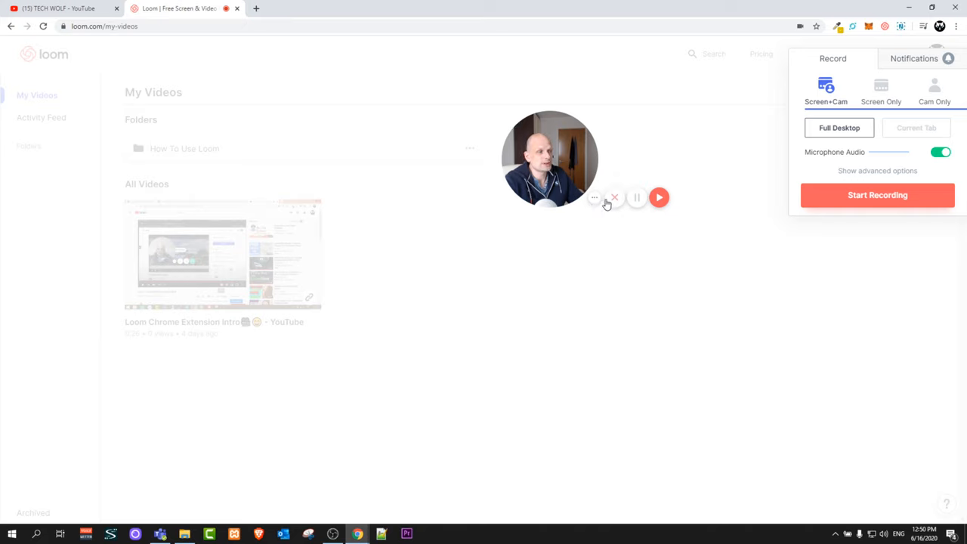
mouse_move(613, 196)
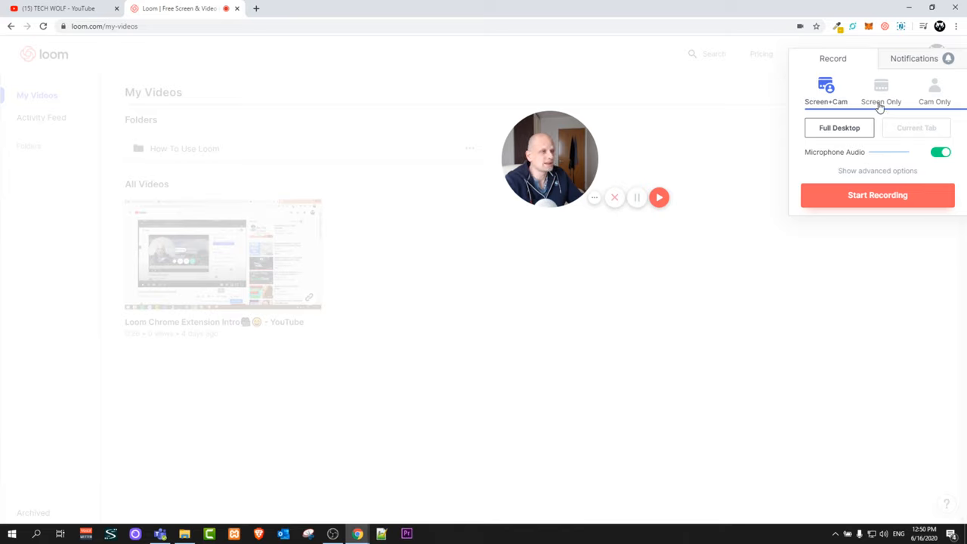
Try the Screen Only and Cam Only modes, then settle on Screen + Cam recording
click(879, 89)
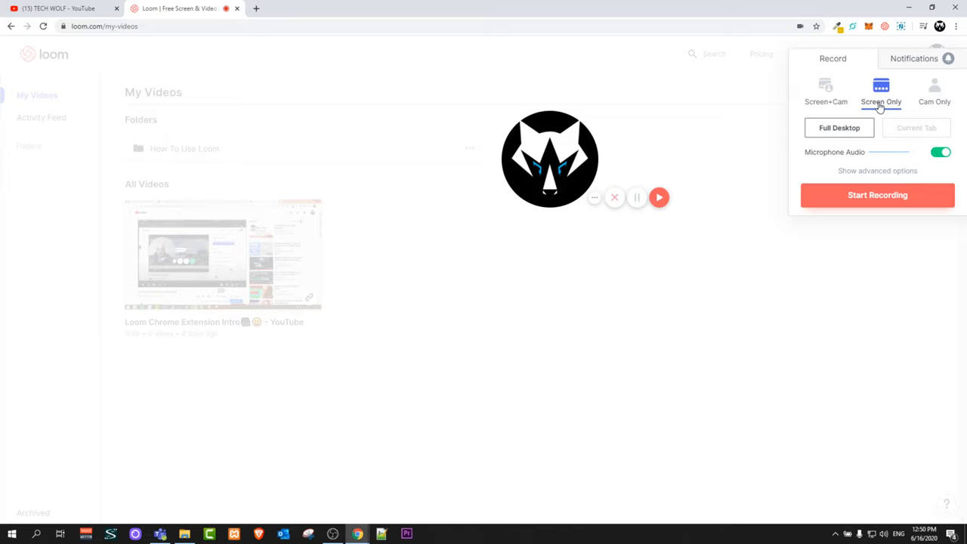
mouse_move(617, 181)
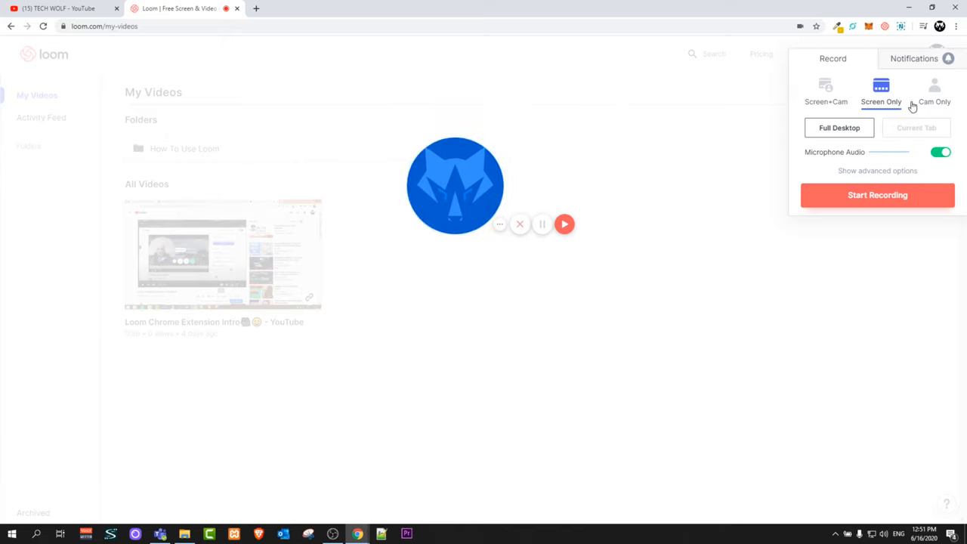
click(933, 89)
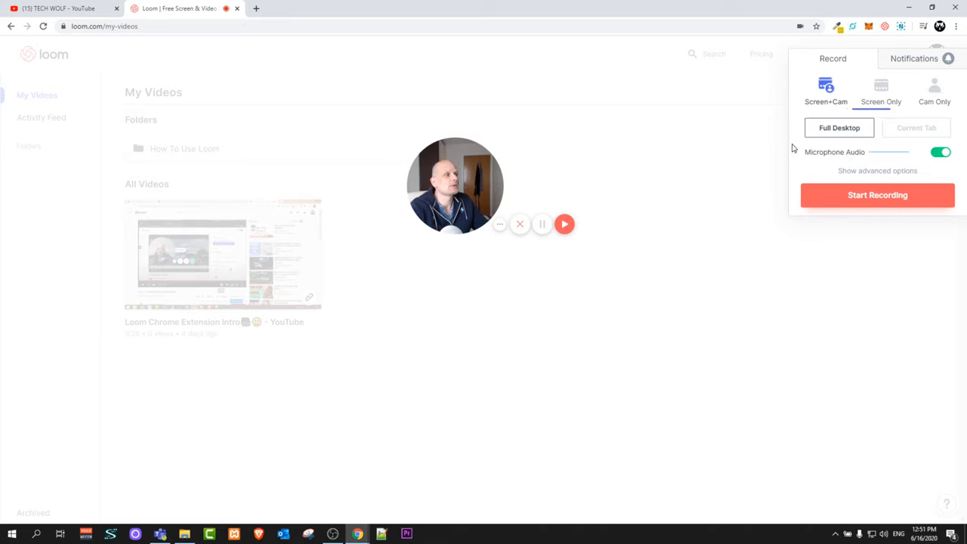
click(825, 89)
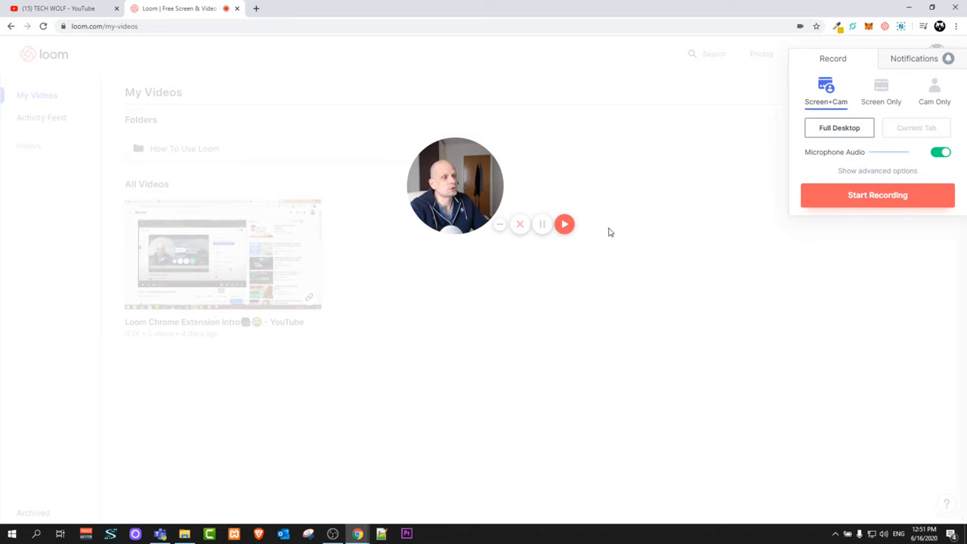
Switch to the TECH WOLF YouTube tab and bring up the Loom recorder over it
click(60, 9)
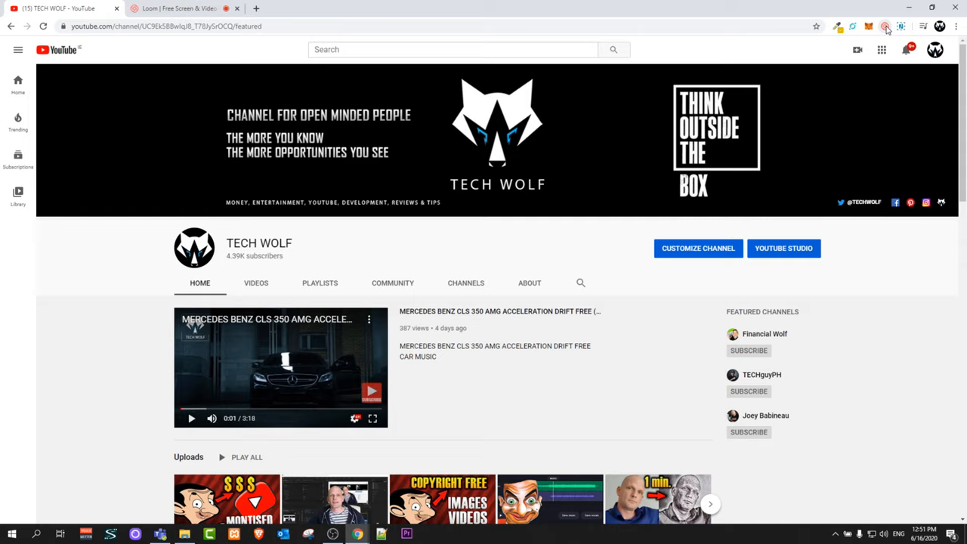
click(882, 24)
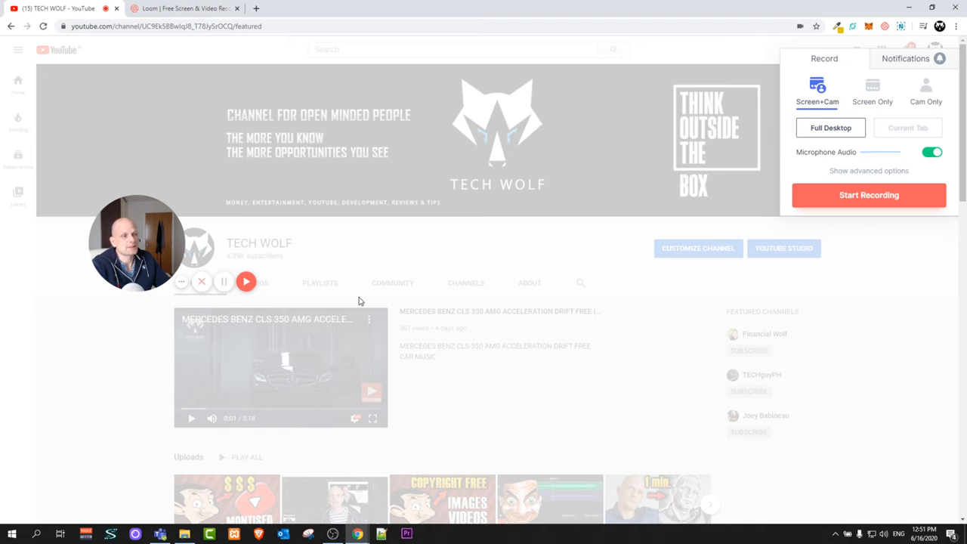
Launch the screen and camera recording and select Screen 1 as the whole screen to record
click(868, 194)
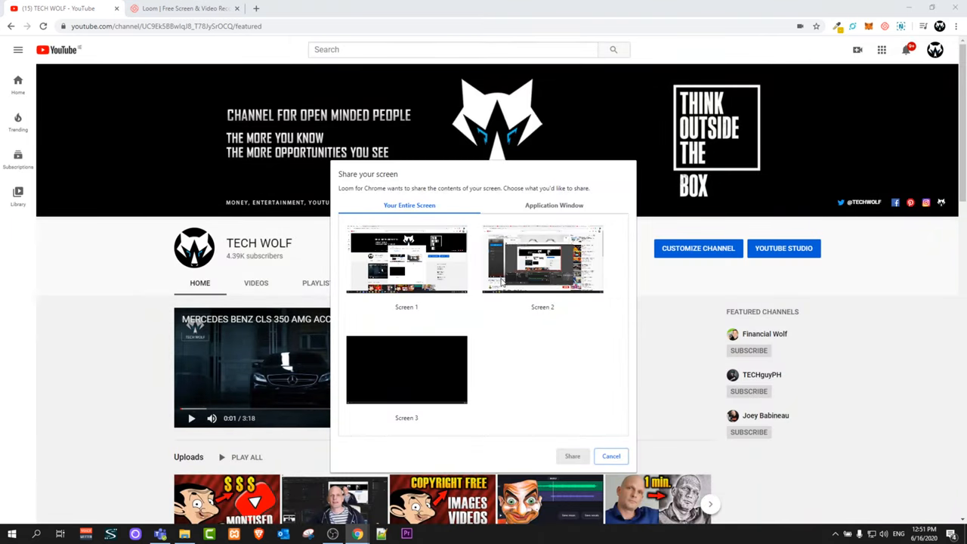
mouse_move(379, 174)
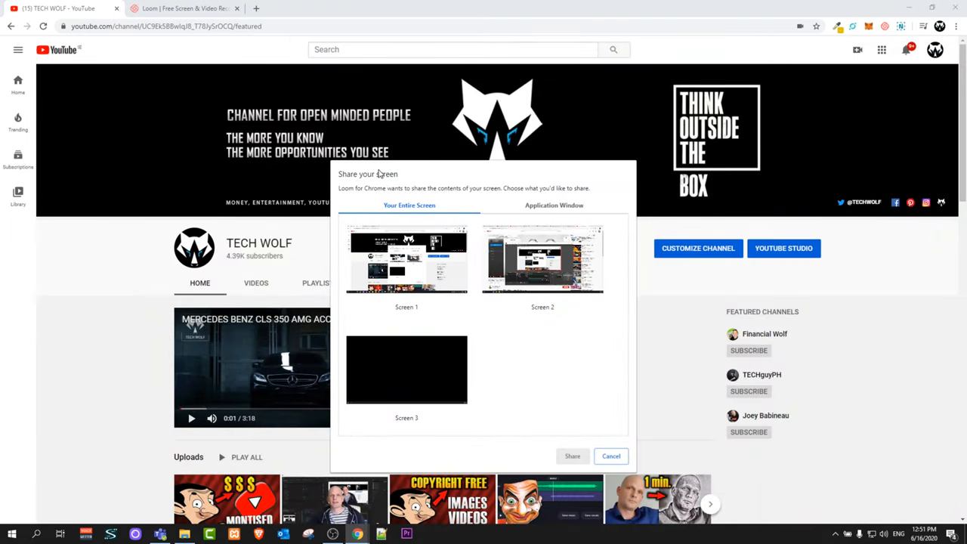
mouse_move(406, 239)
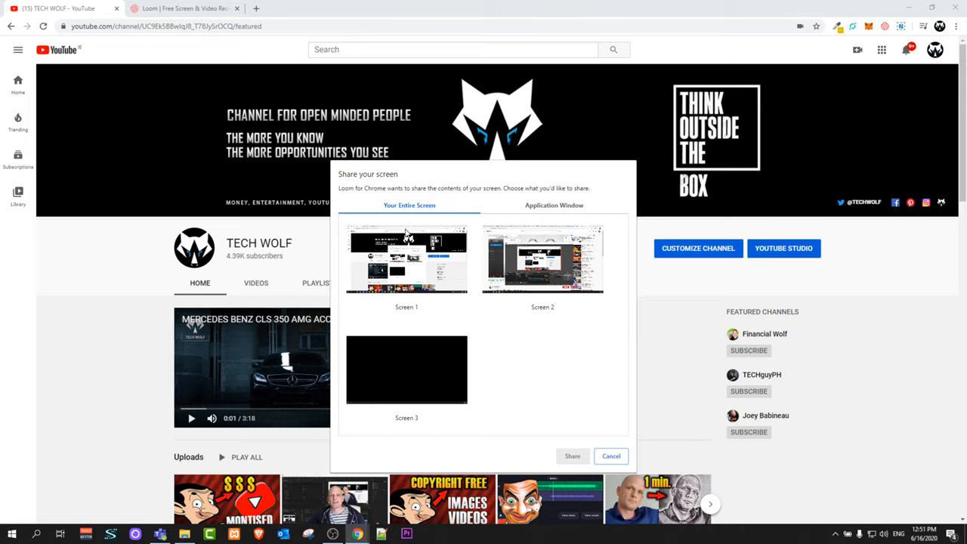
mouse_move(396, 219)
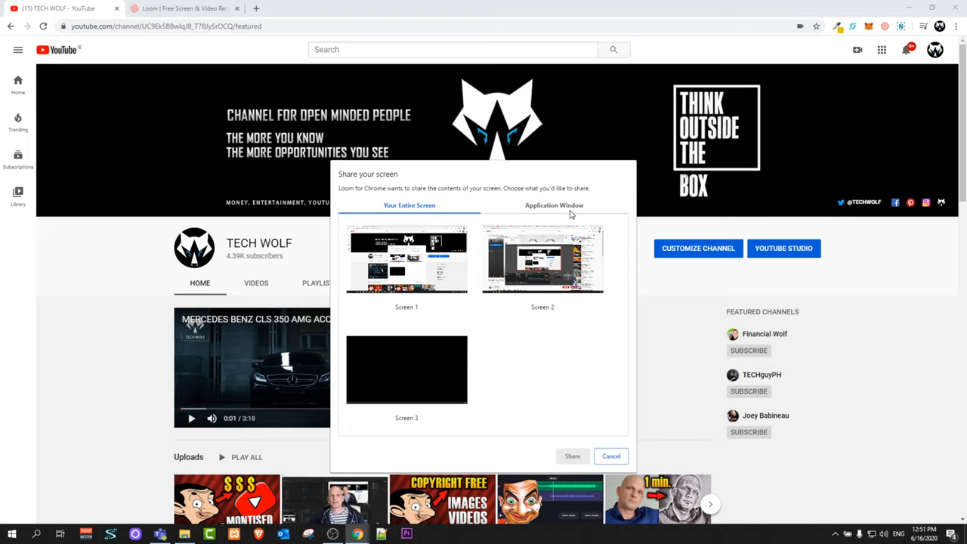
mouse_move(580, 215)
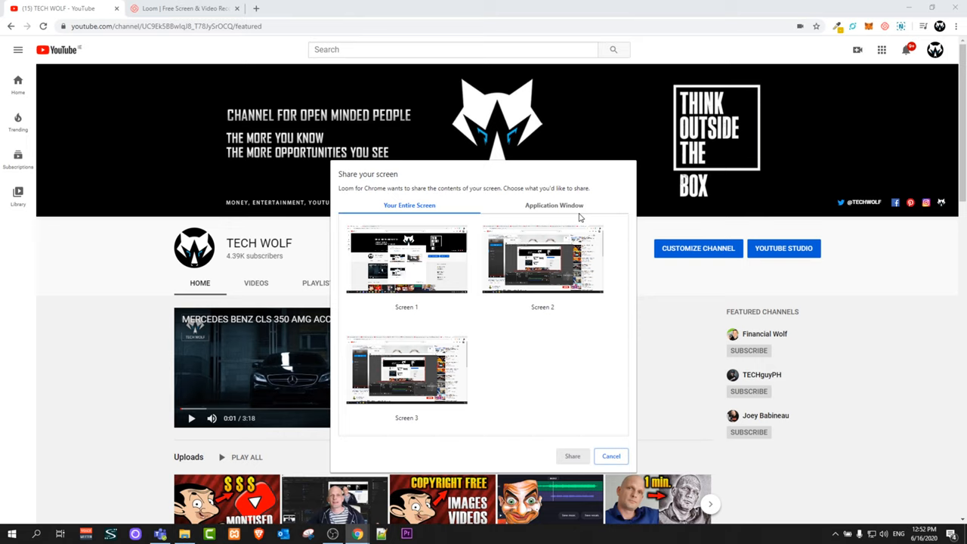
mouse_move(404, 234)
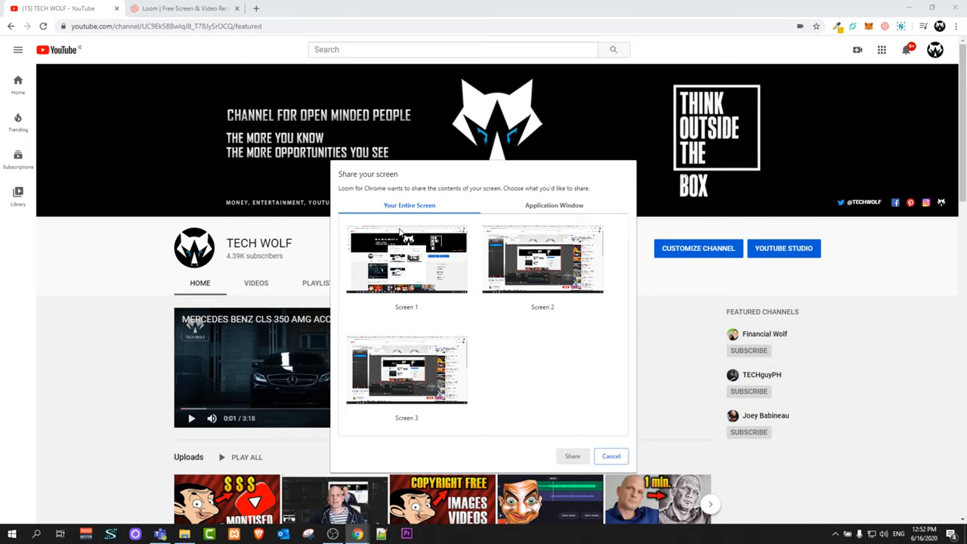
mouse_move(577, 145)
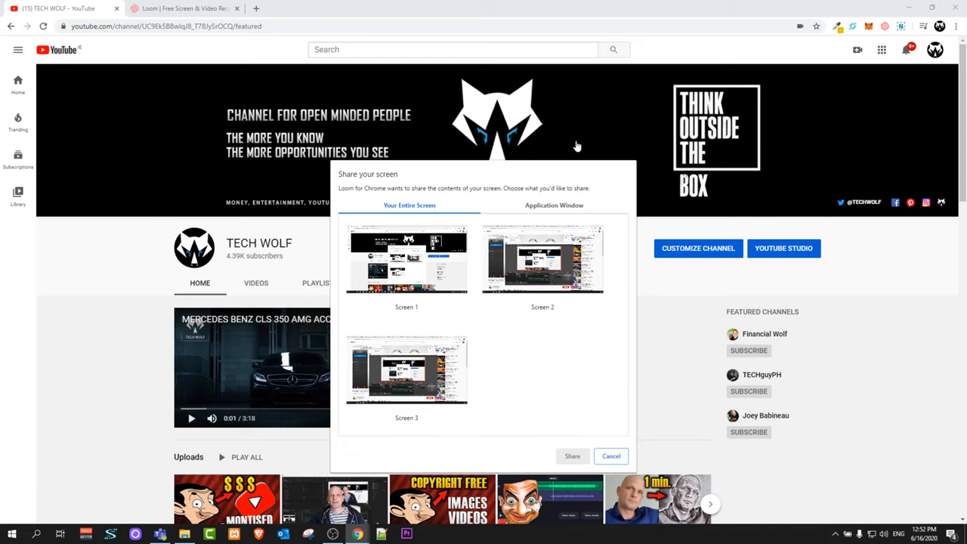
mouse_move(366, 21)
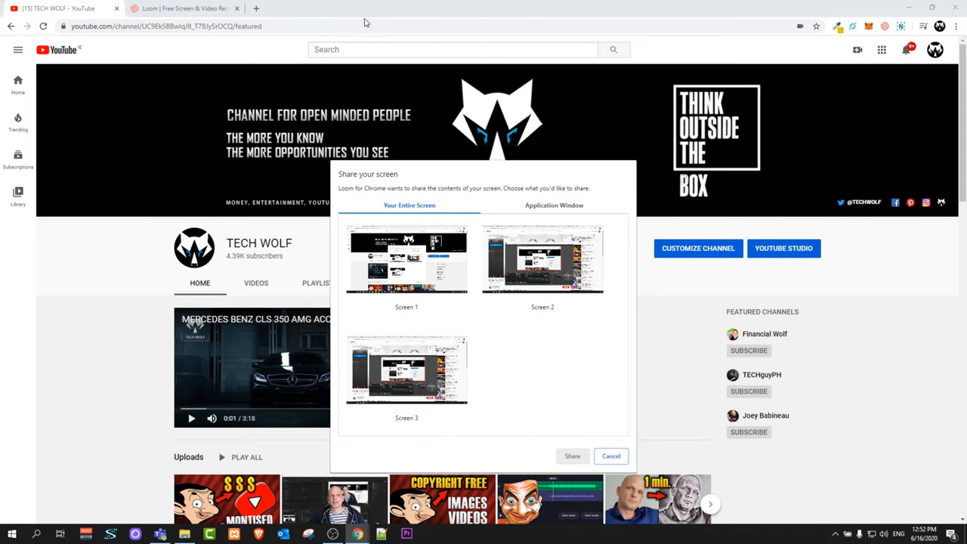
mouse_move(561, 257)
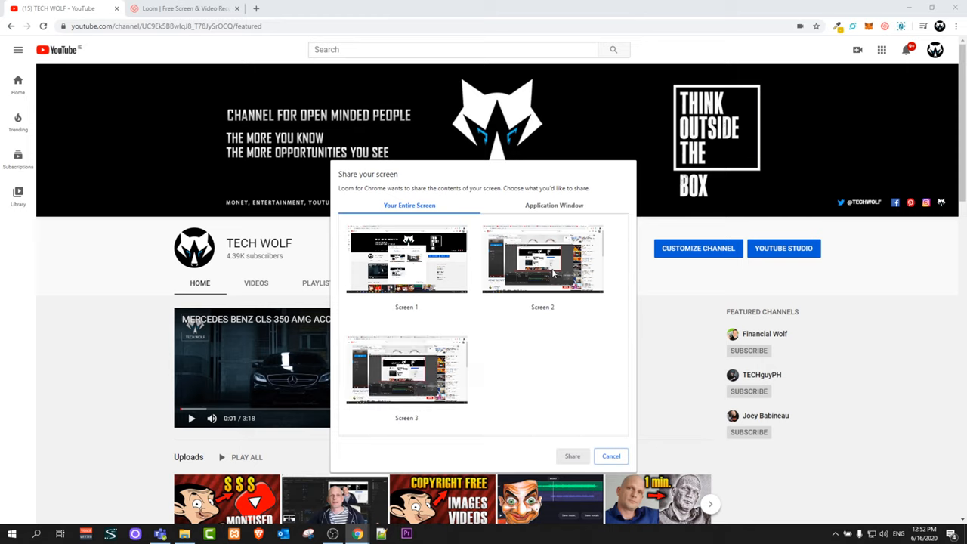
mouse_move(522, 279)
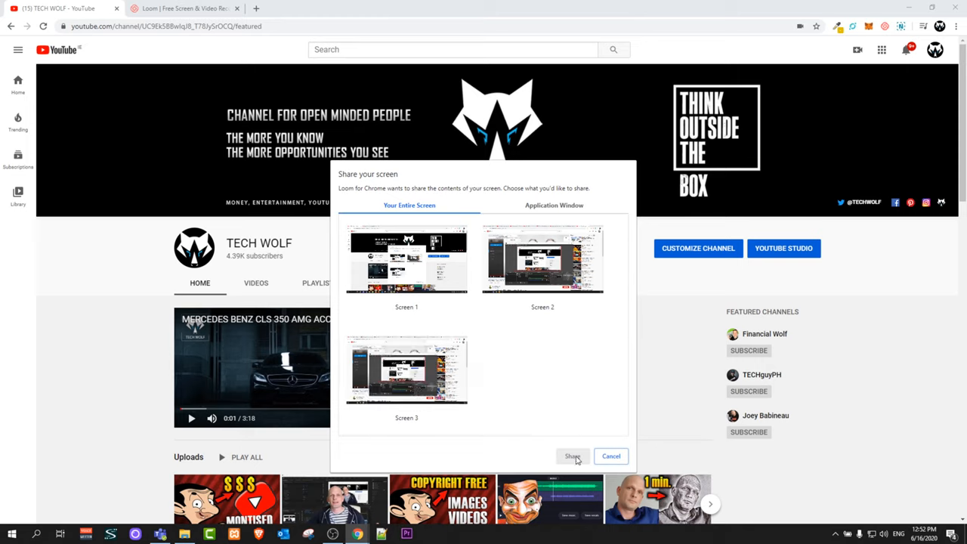
click(406, 260)
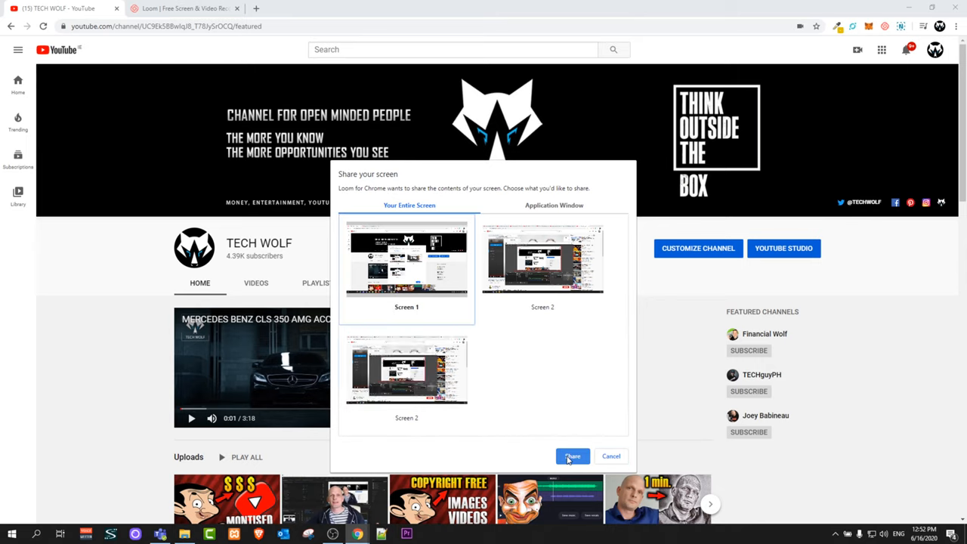
Share the screen to begin recording and place the camera bubble over the featured video
click(571, 456)
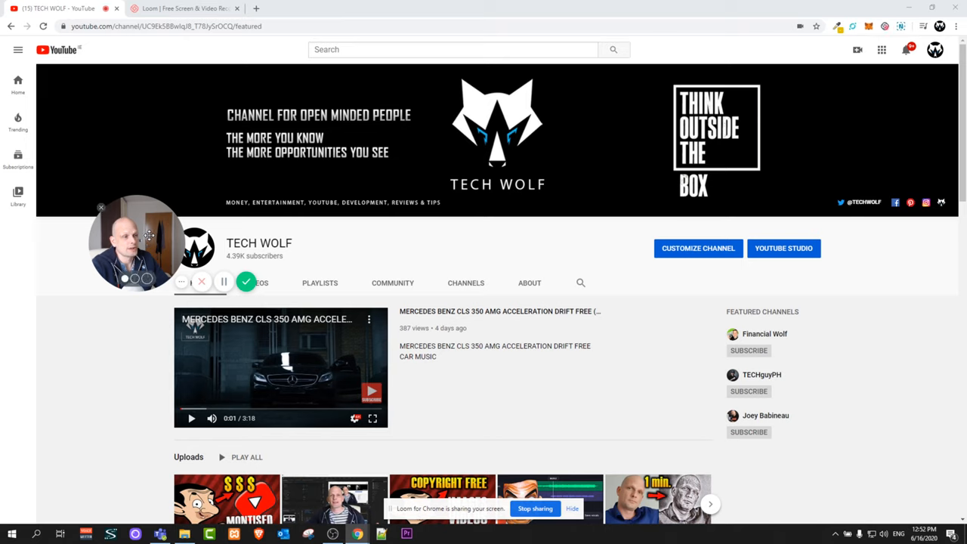
drag(136, 241, 245, 238)
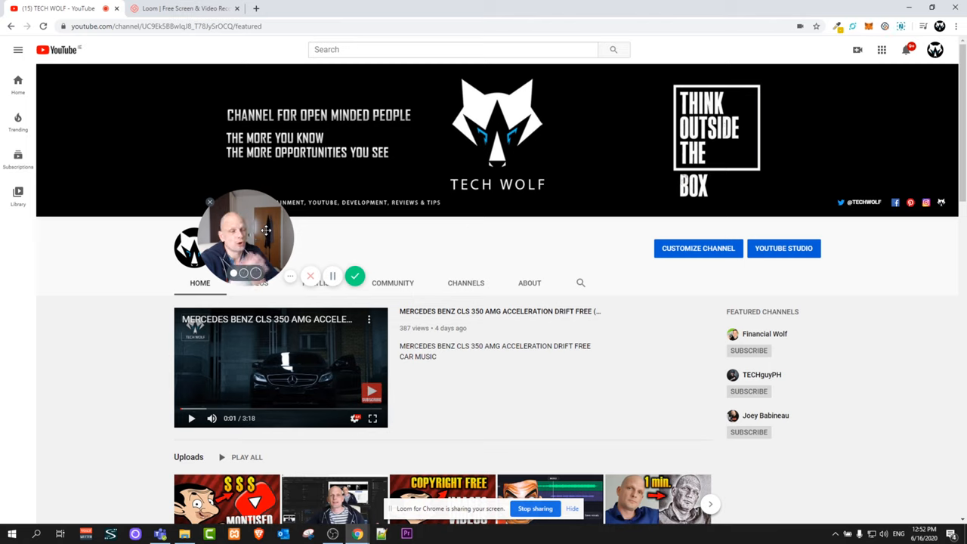
mouse_move(360, 246)
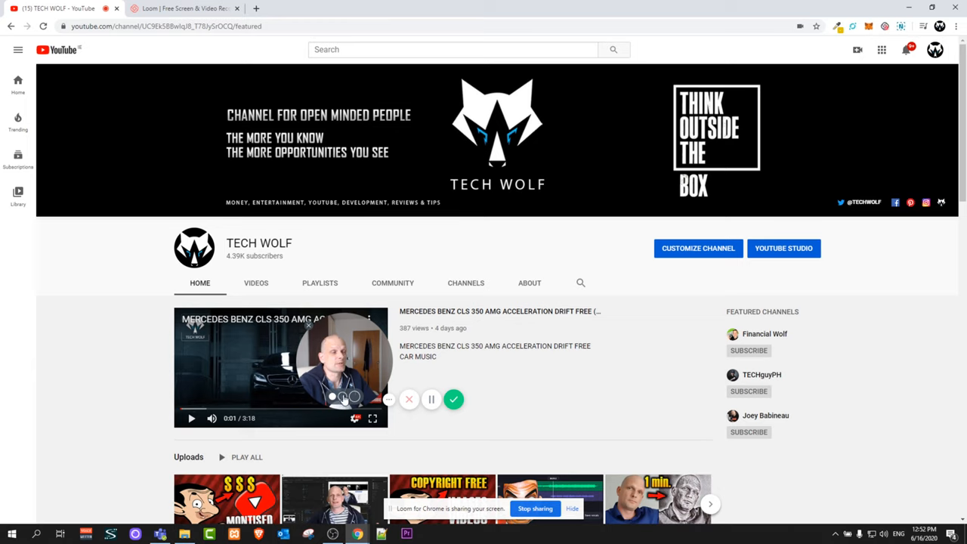
mouse_move(453, 399)
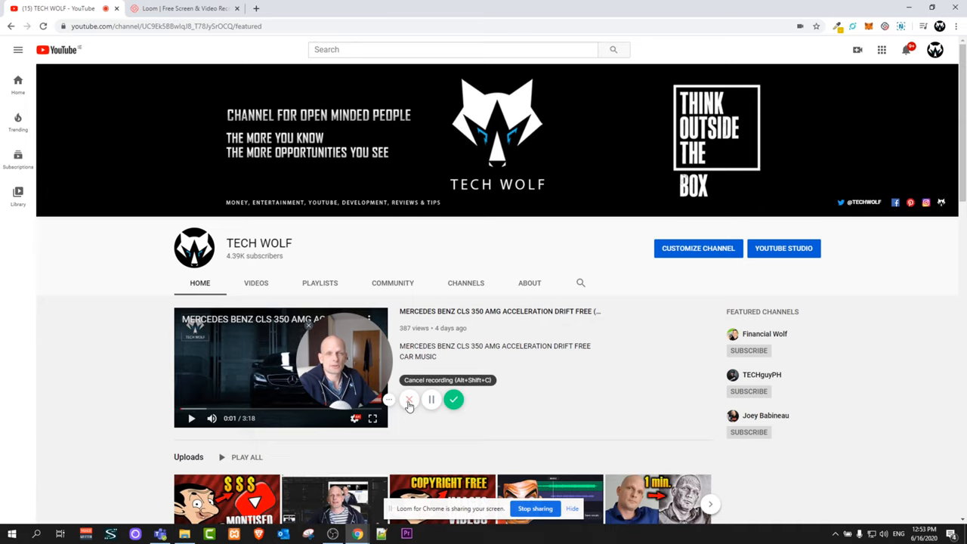
mouse_move(453, 398)
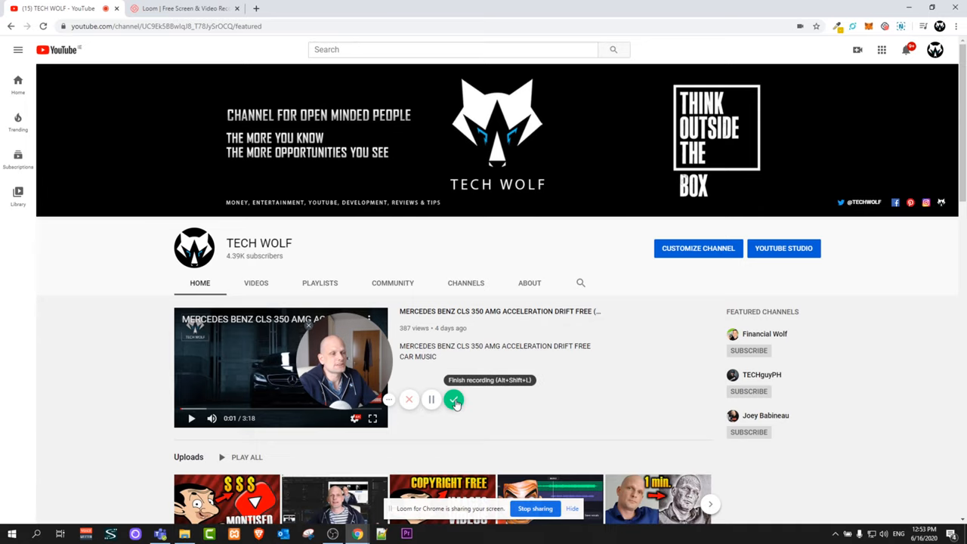
Finish the 35-second recording and download the saved TECH WOLF video as an MP4
click(453, 399)
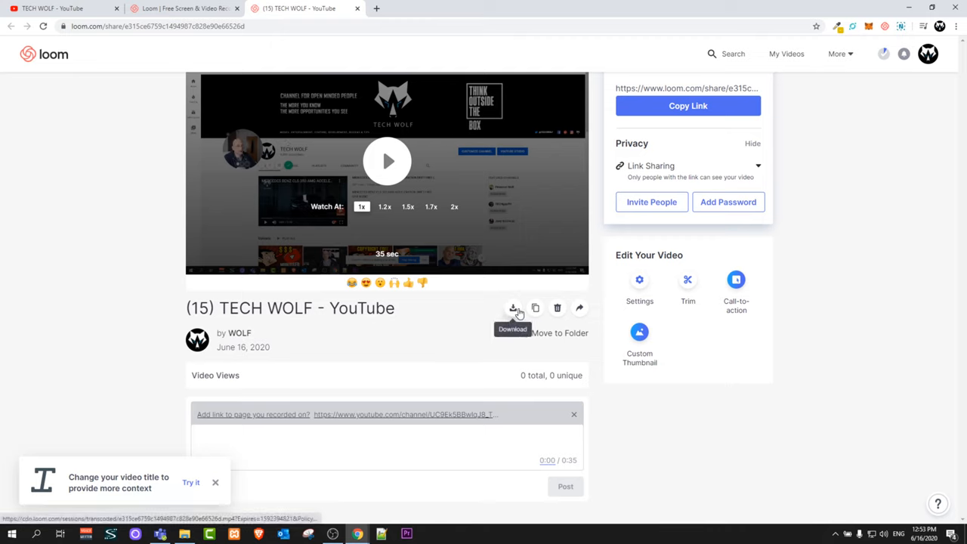
click(513, 308)
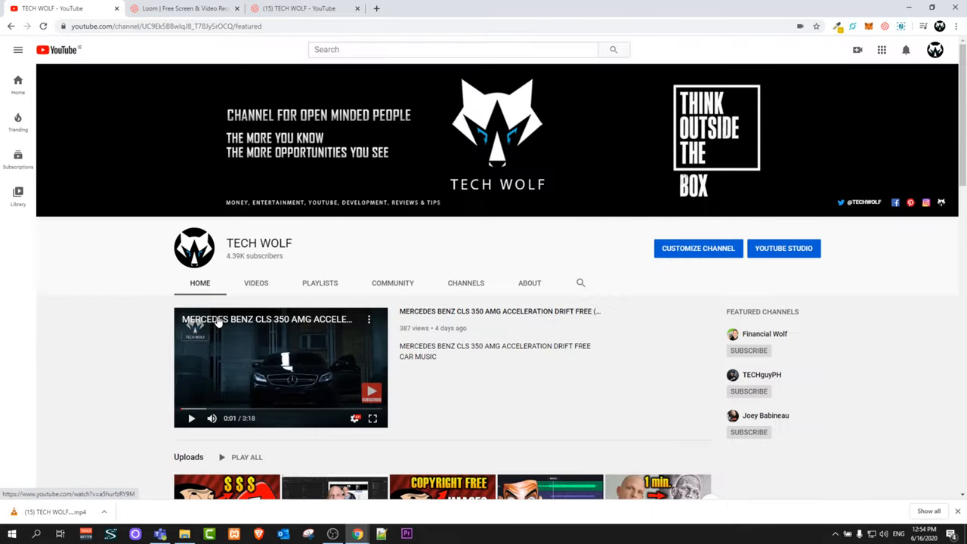
Browse down through the channel's playlists, then return to the Loom video share page
scroll(down, 3)
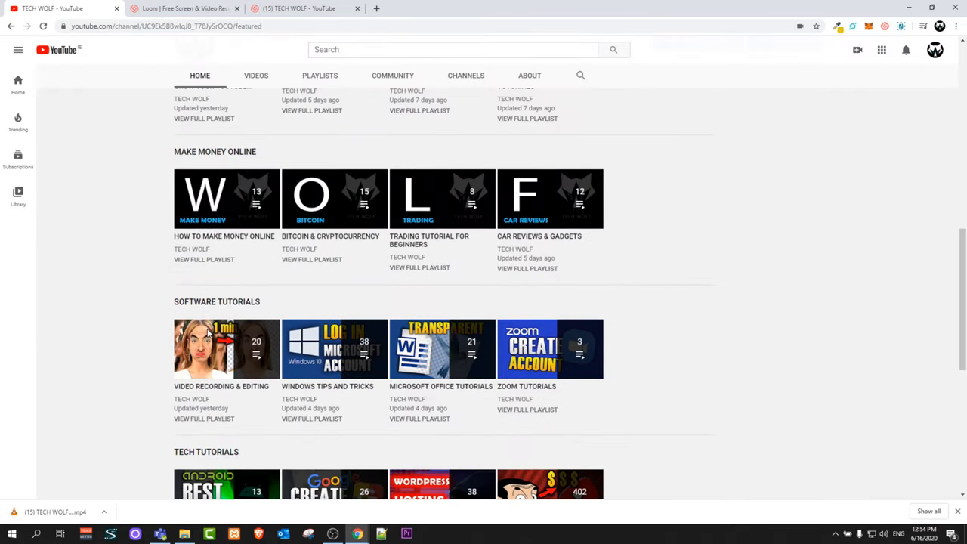
scroll(down, 3)
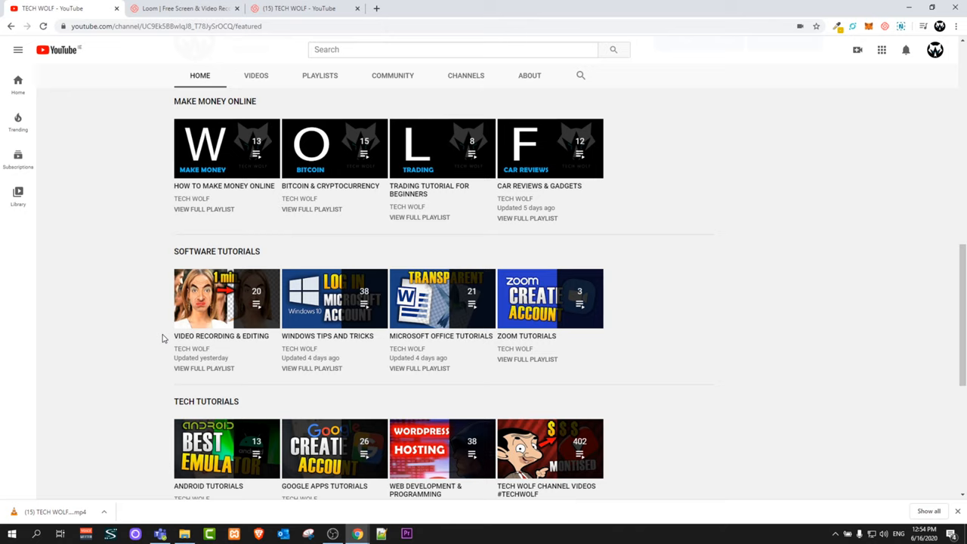
mouse_move(240, 340)
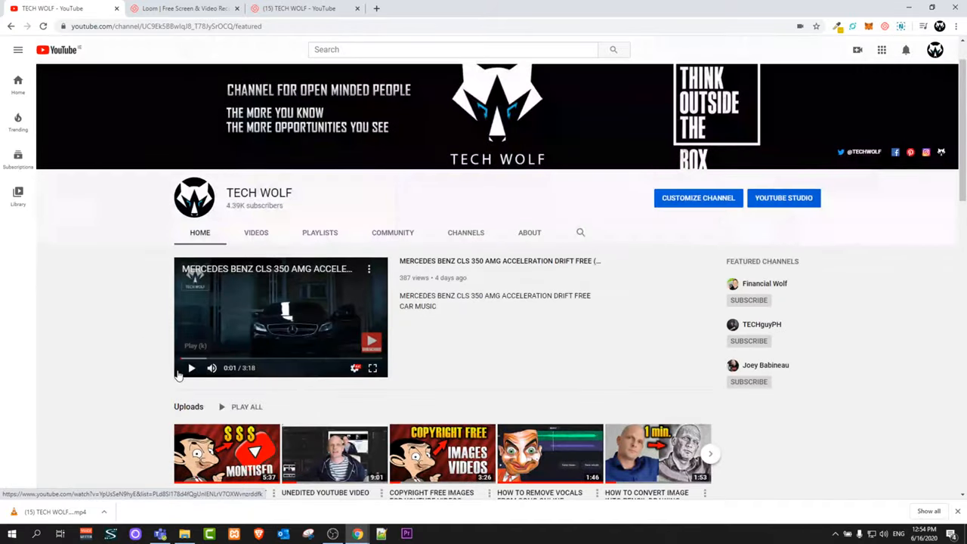
click(181, 9)
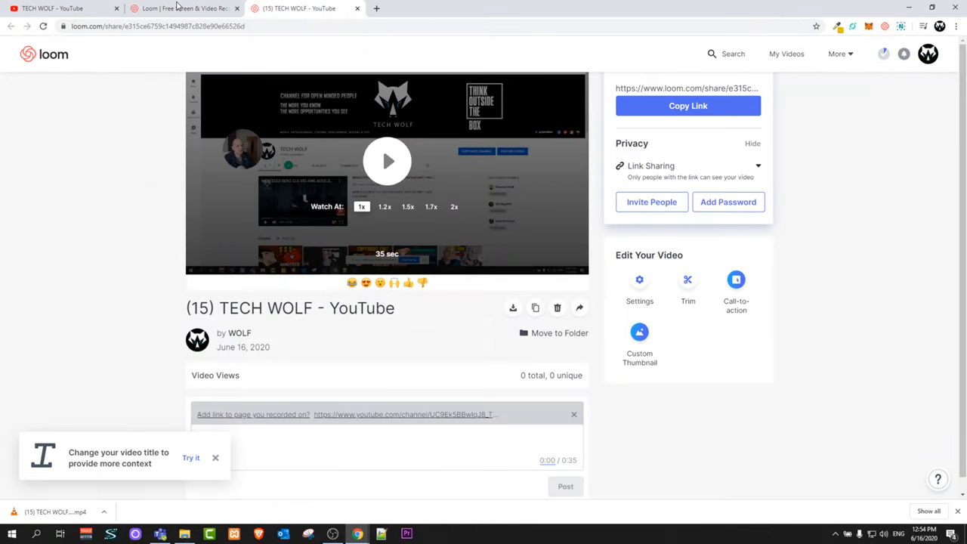
click(785, 54)
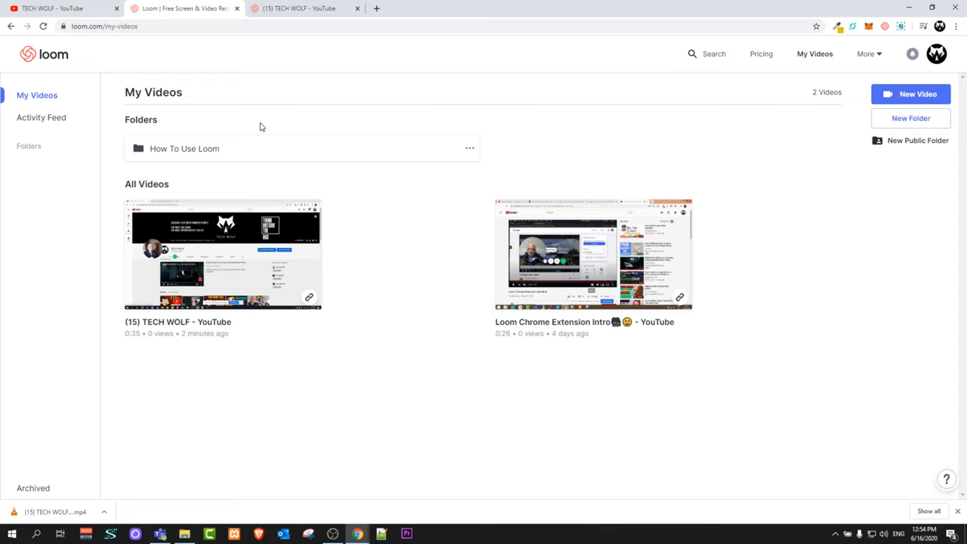
click(223, 254)
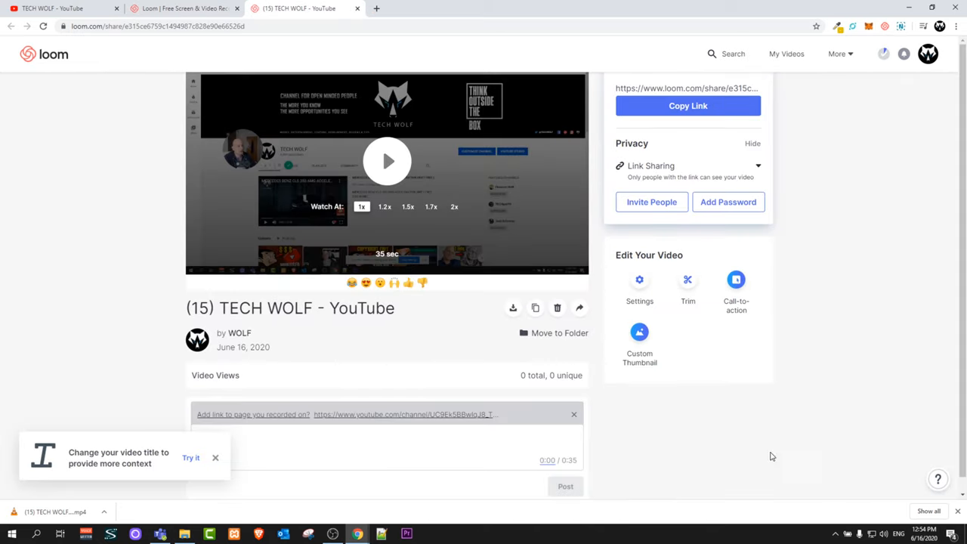